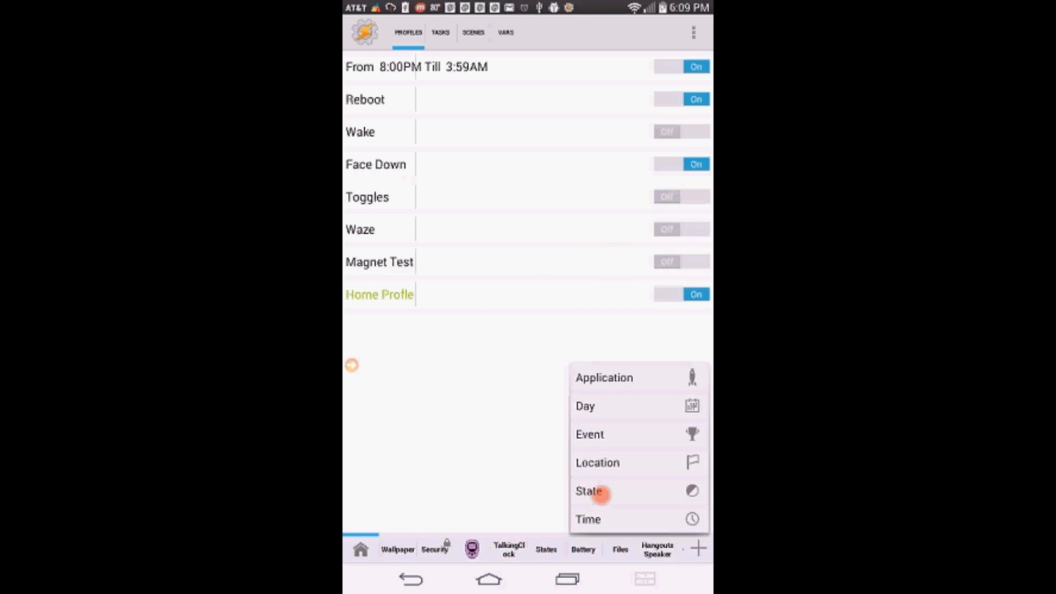
# Create a State profile on Power > Battery Level with range From 0 To 30.
pyautogui.click(589, 491)
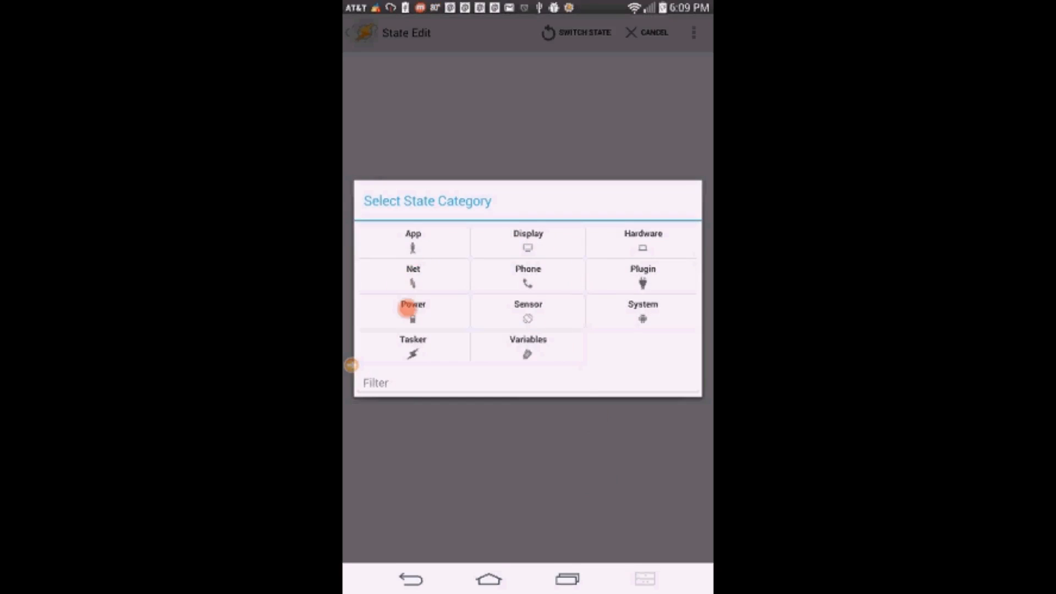
pyautogui.click(412, 303)
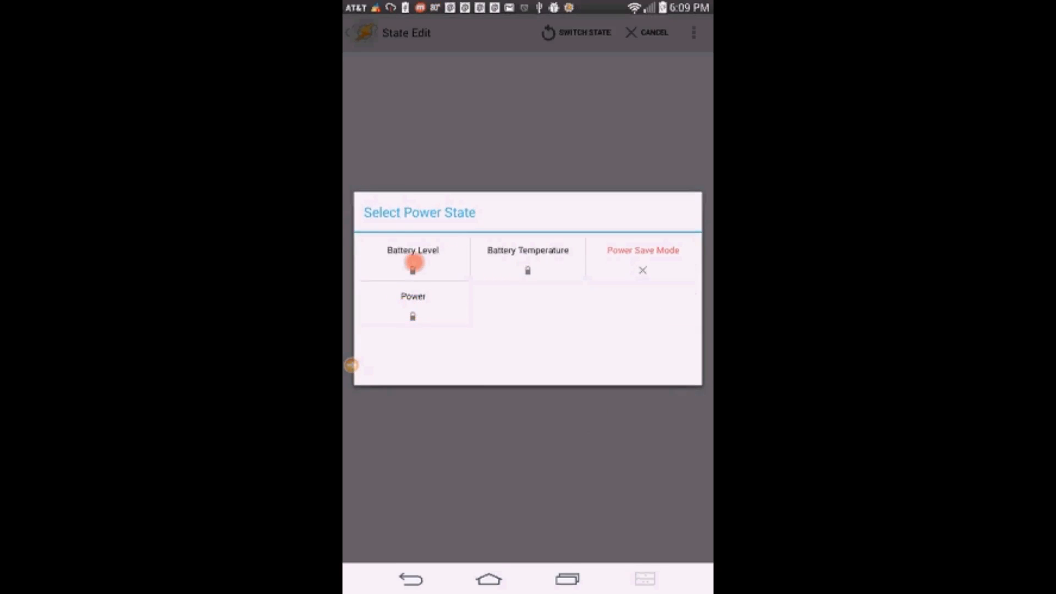
pyautogui.click(413, 260)
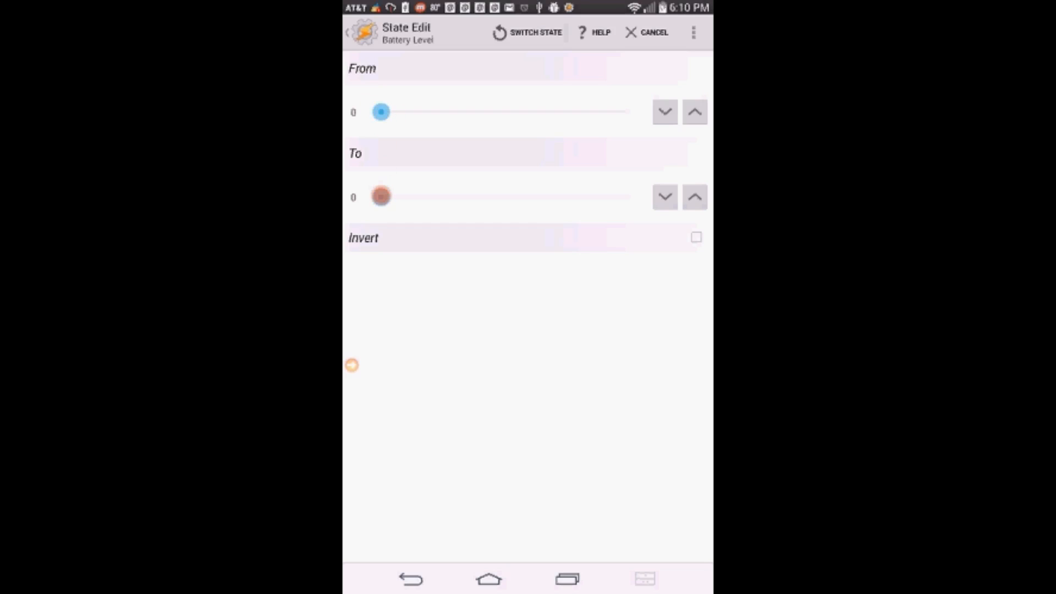
pyautogui.moveTo(381, 196); pyautogui.dragTo(454, 196)
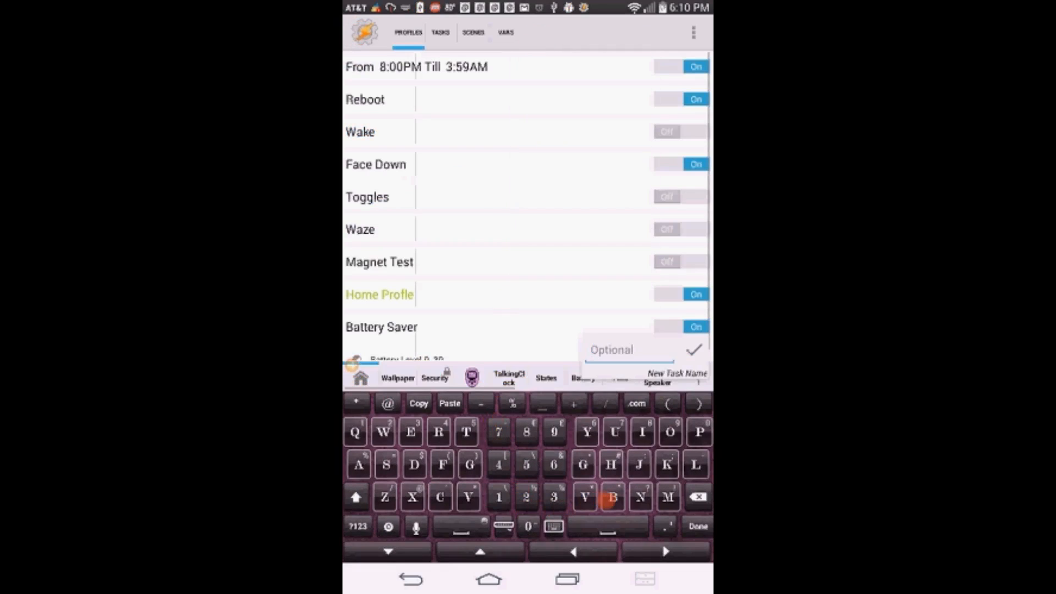
# Name the entry task B Saver and add a Net > WiFi Off action to it.
pyautogui.click(612, 498)
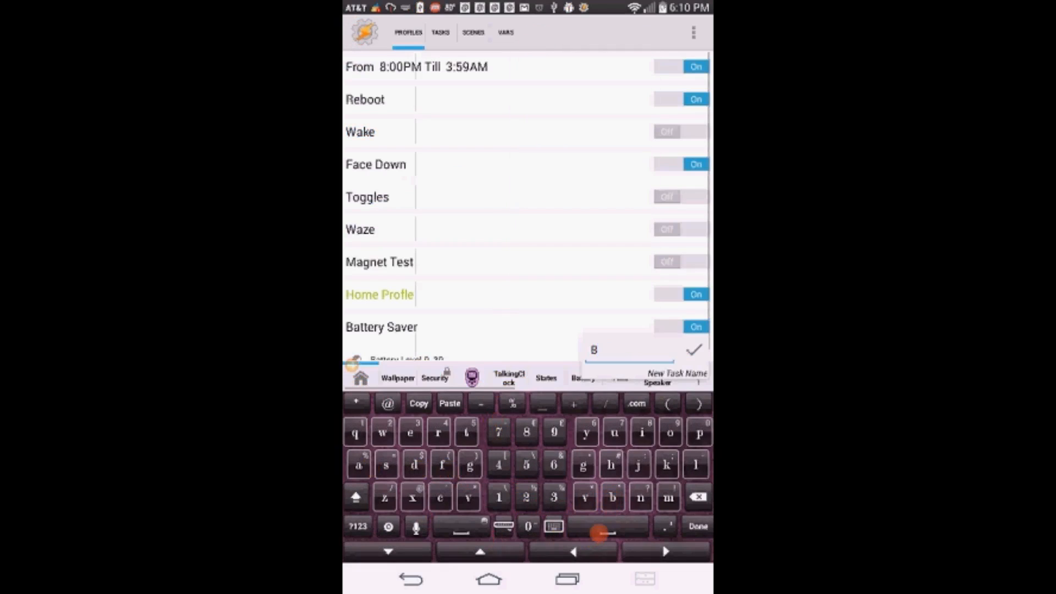
pyautogui.click(356, 497)
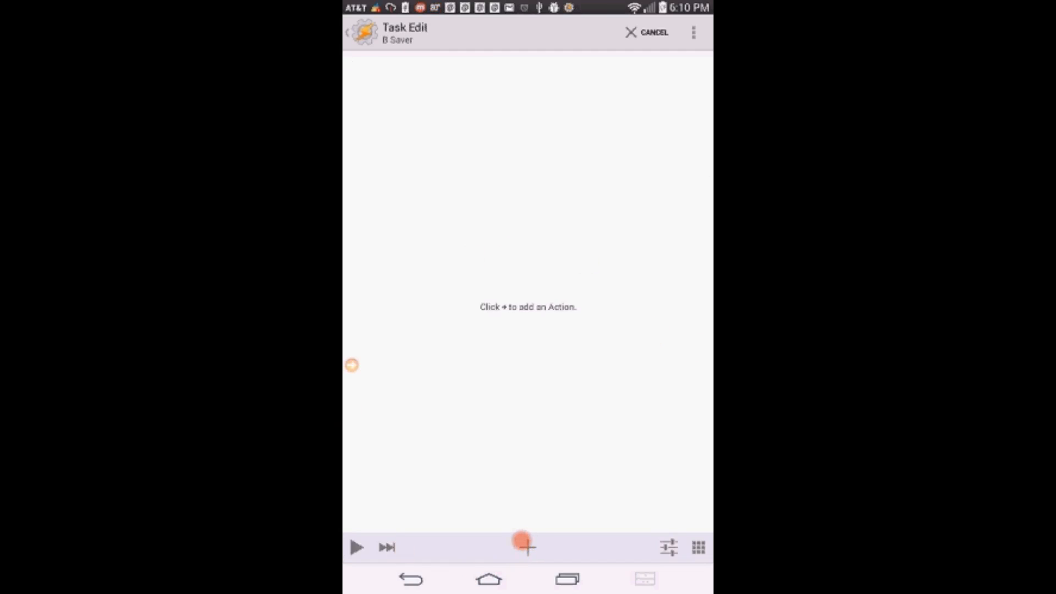
pyautogui.click(527, 547)
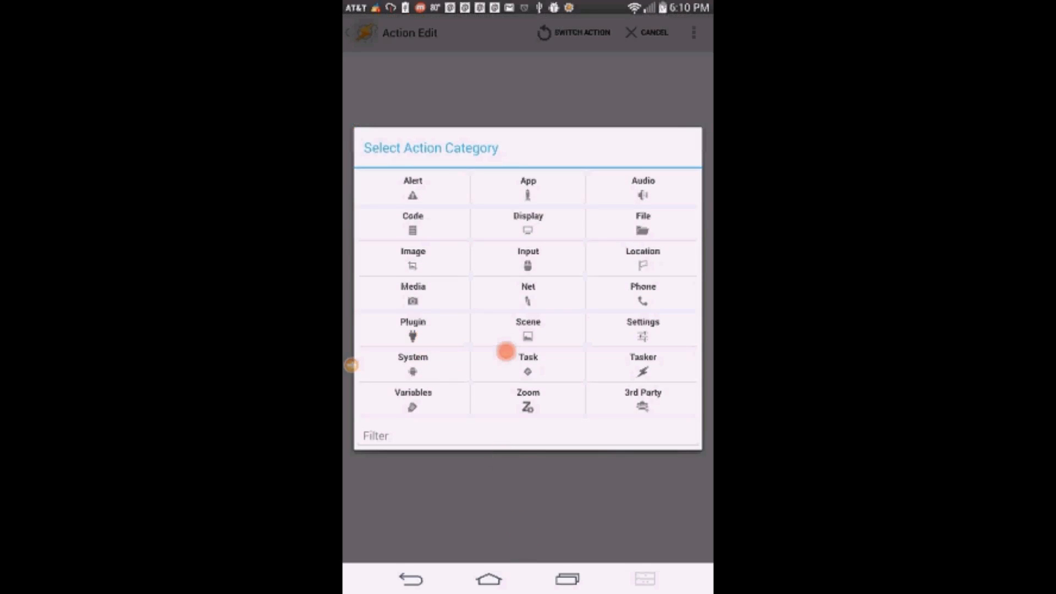
pyautogui.click(528, 293)
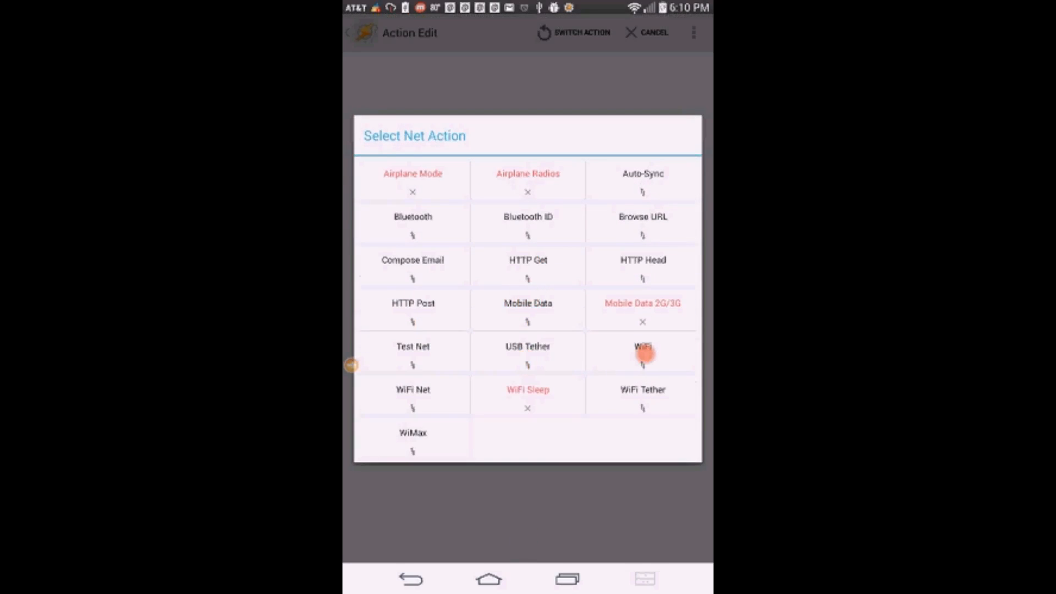
pyautogui.click(641, 349)
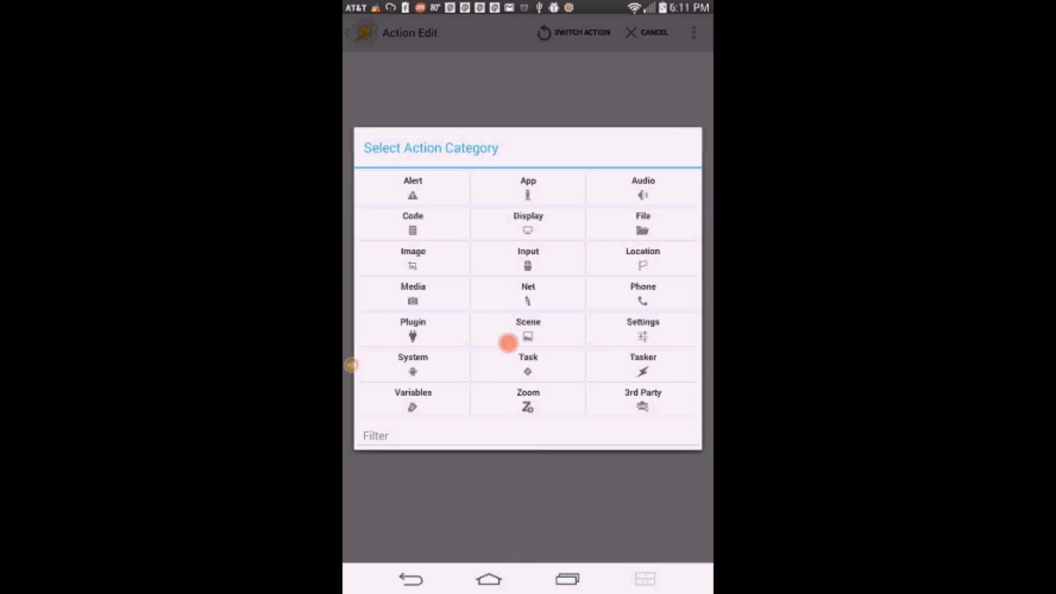
# Add Mobile Data Off and Bluetooth Off actions to the B Saver task.
pyautogui.click(528, 292)
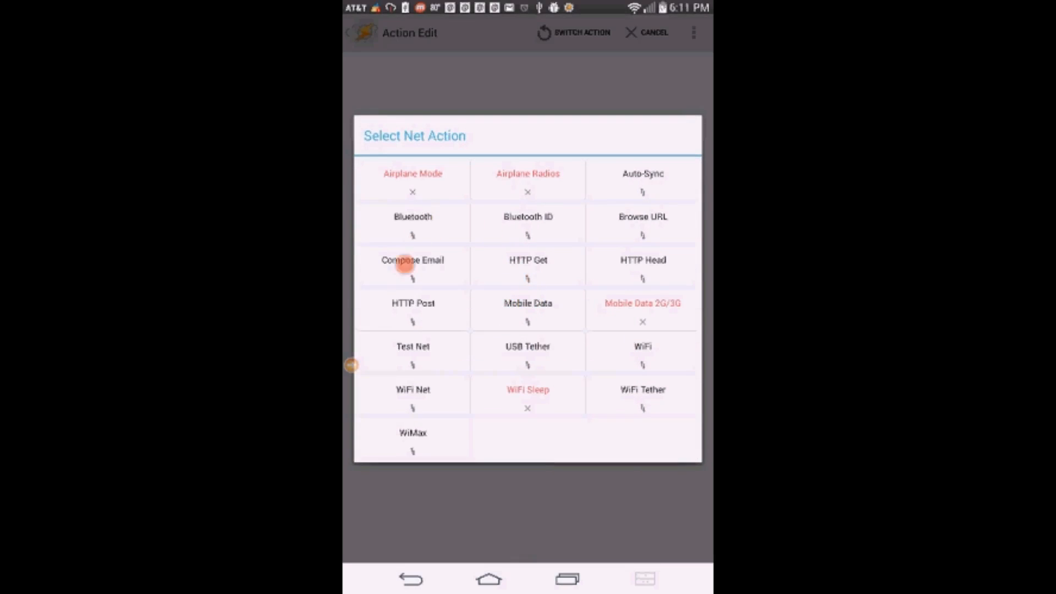
pyautogui.click(528, 304)
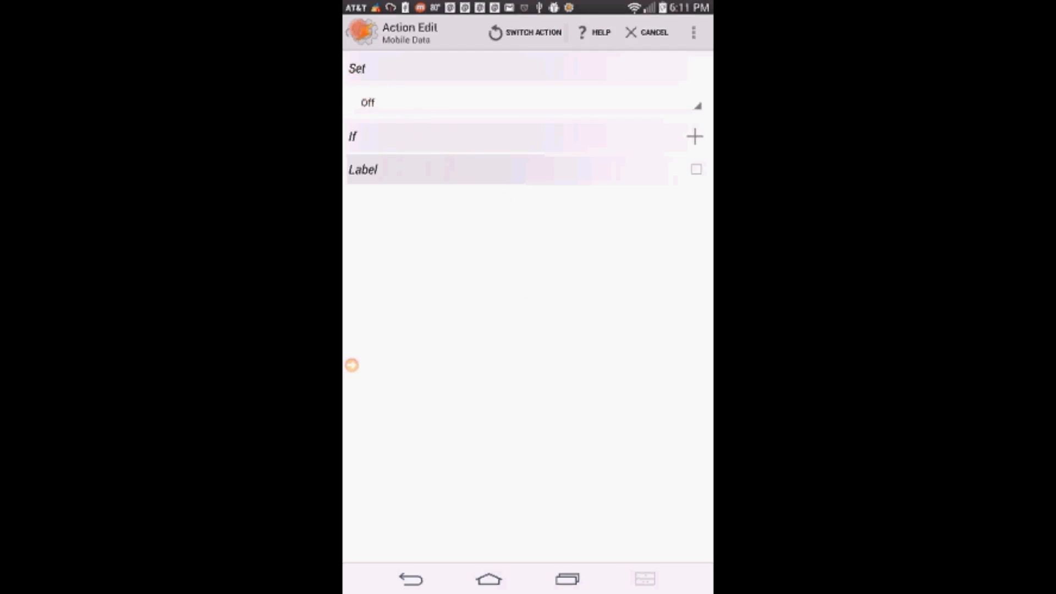
pyautogui.click(614, 32)
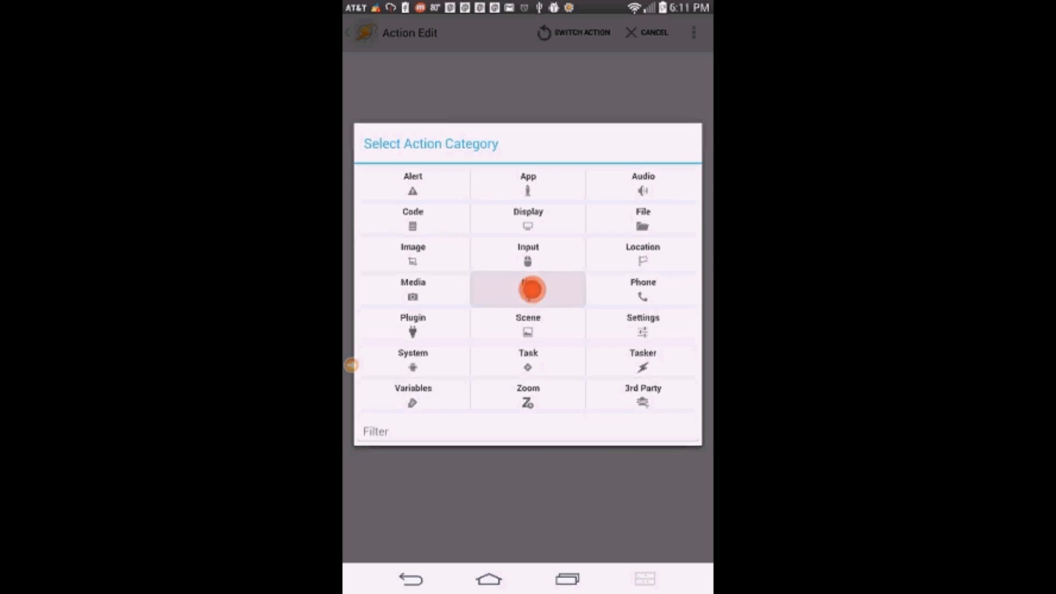
pyautogui.click(527, 290)
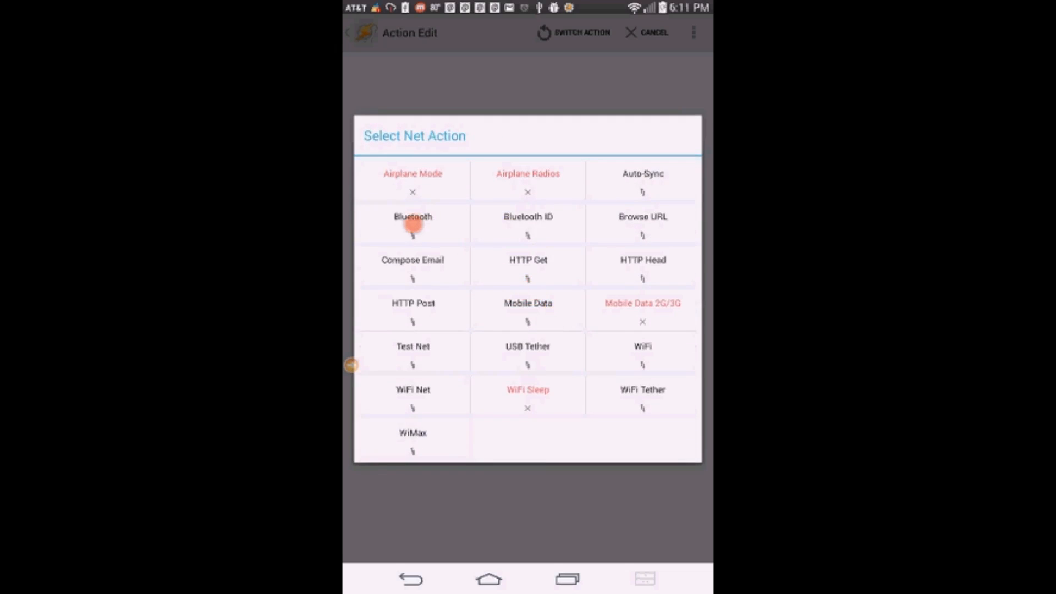
pyautogui.click(412, 222)
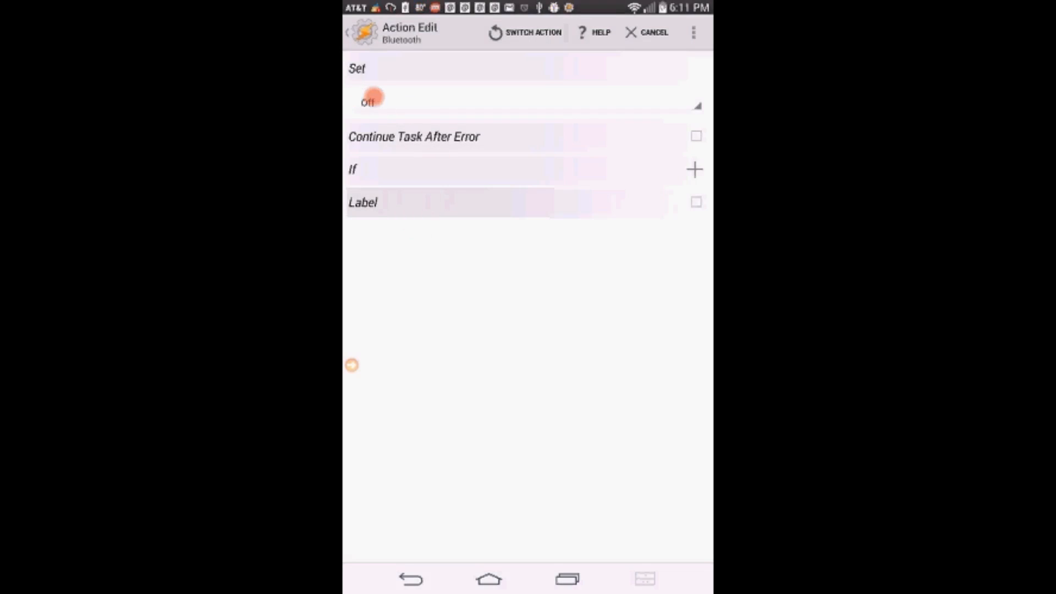
pyautogui.click(370, 101)
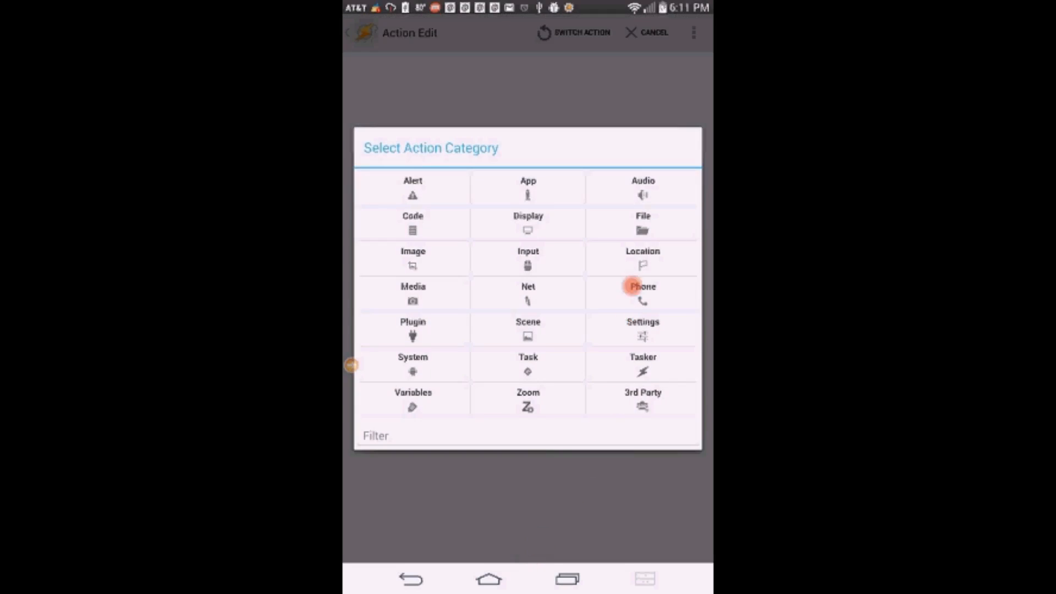
# Add a Stop Location action with GPS as its source to B Saver.
pyautogui.click(642, 257)
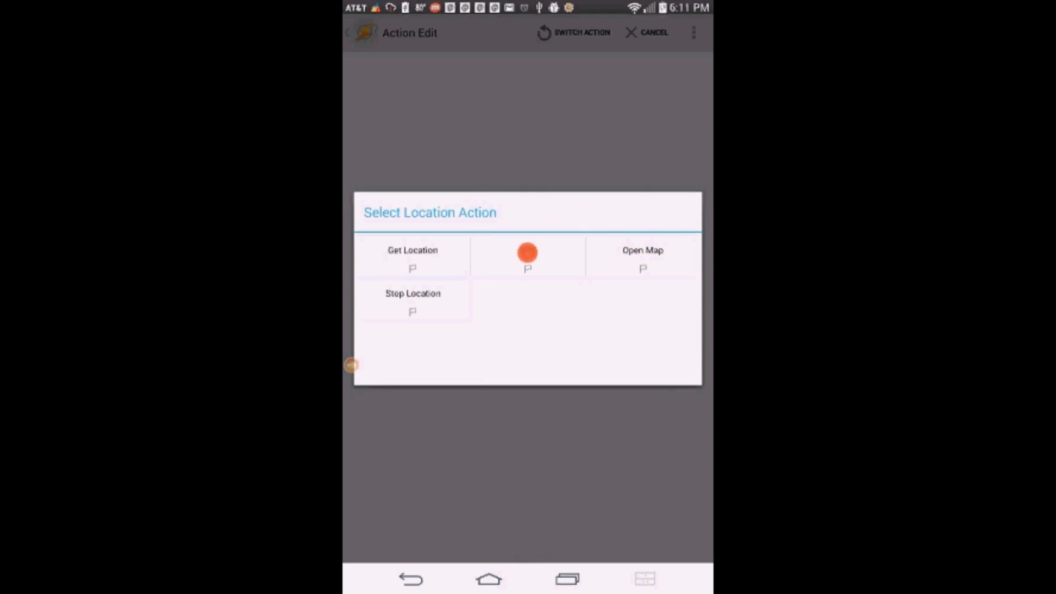
pyautogui.click(527, 257)
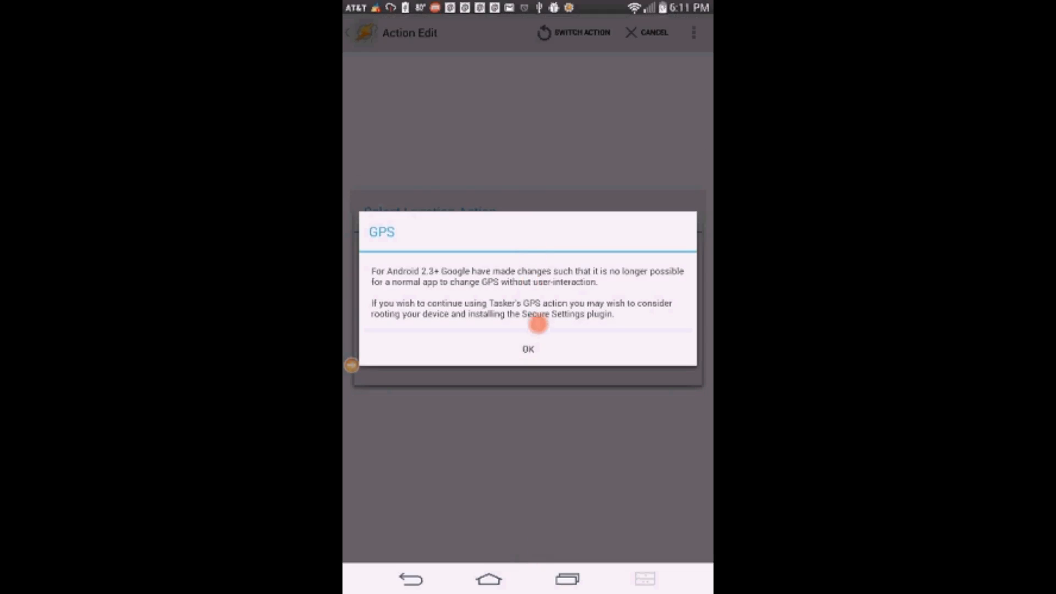
pyautogui.click(527, 349)
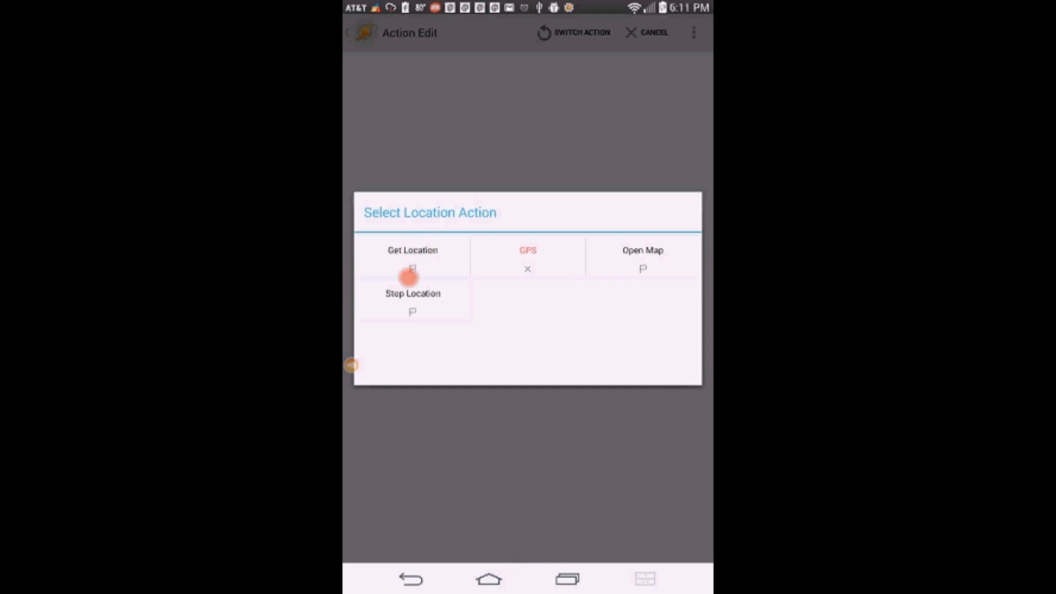
pyautogui.click(413, 293)
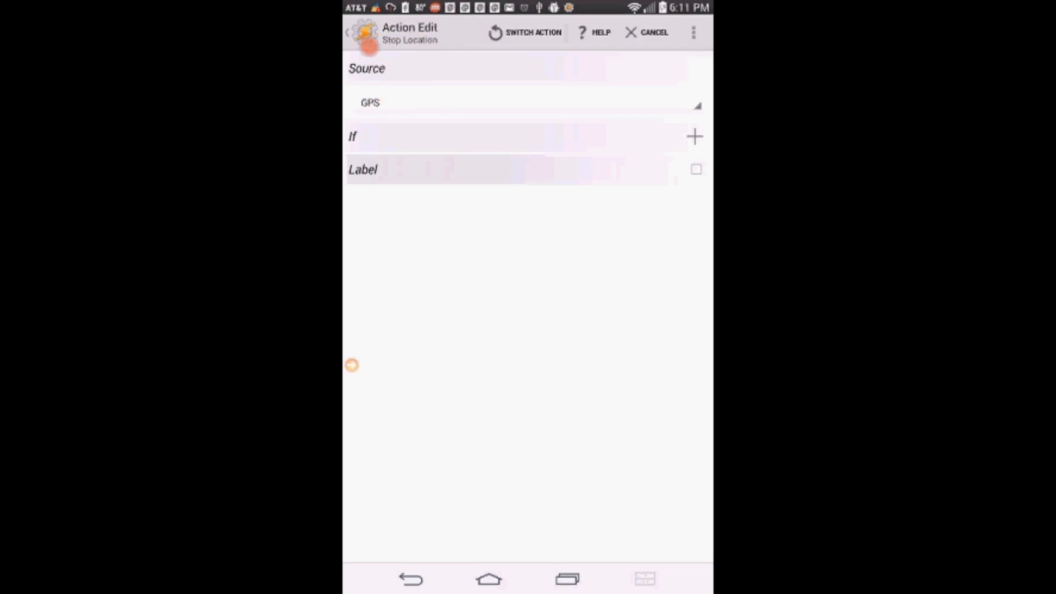
pyautogui.click(364, 32)
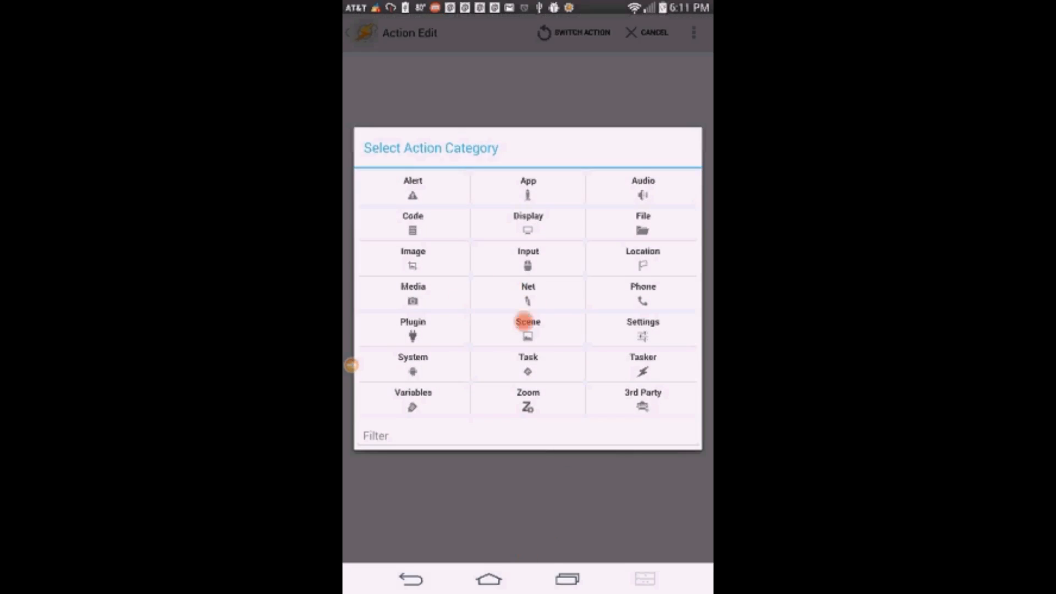
# Add a Net > Auto-Sync Off action as the fifth B Saver action.
pyautogui.click(527, 292)
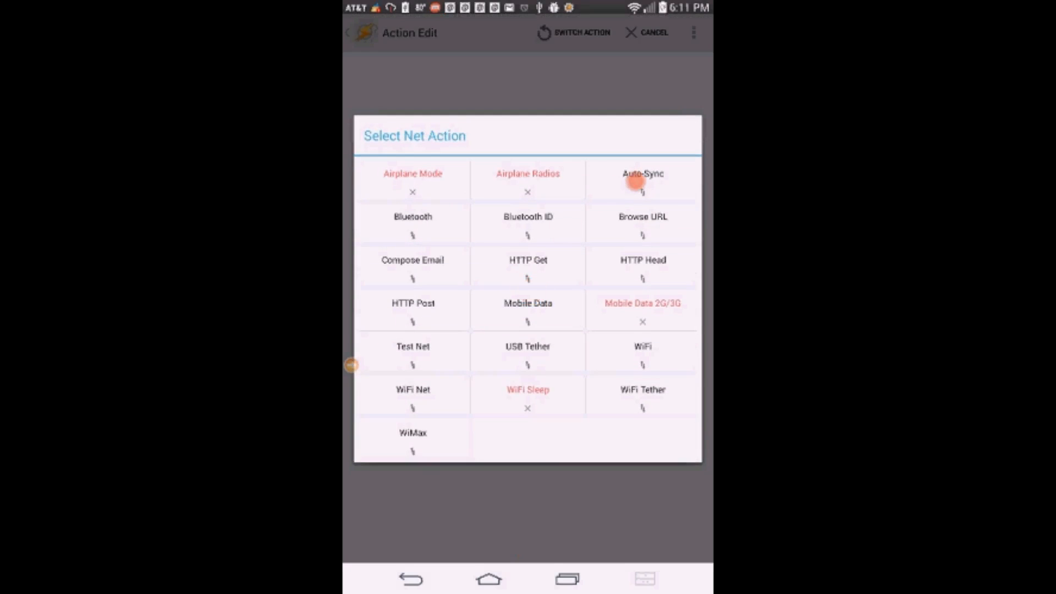
pyautogui.click(643, 172)
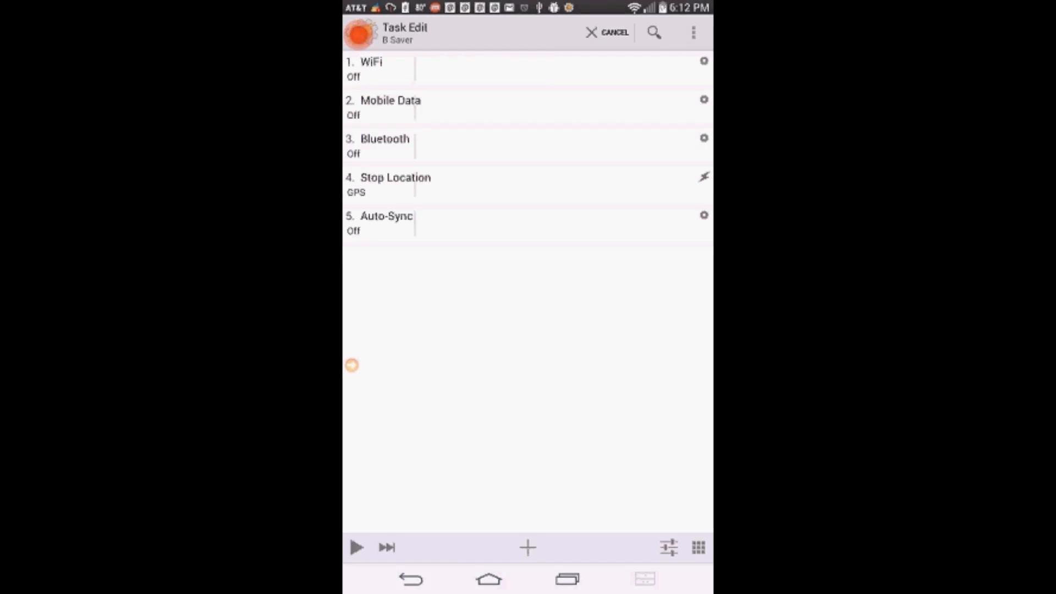
pyautogui.click(527, 547)
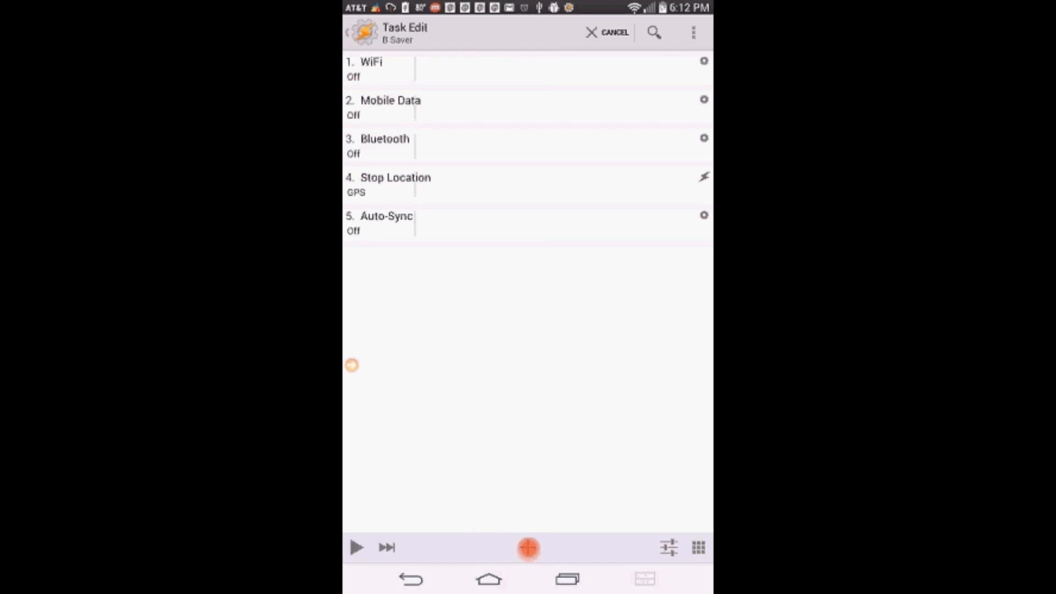
pyautogui.click(527, 547)
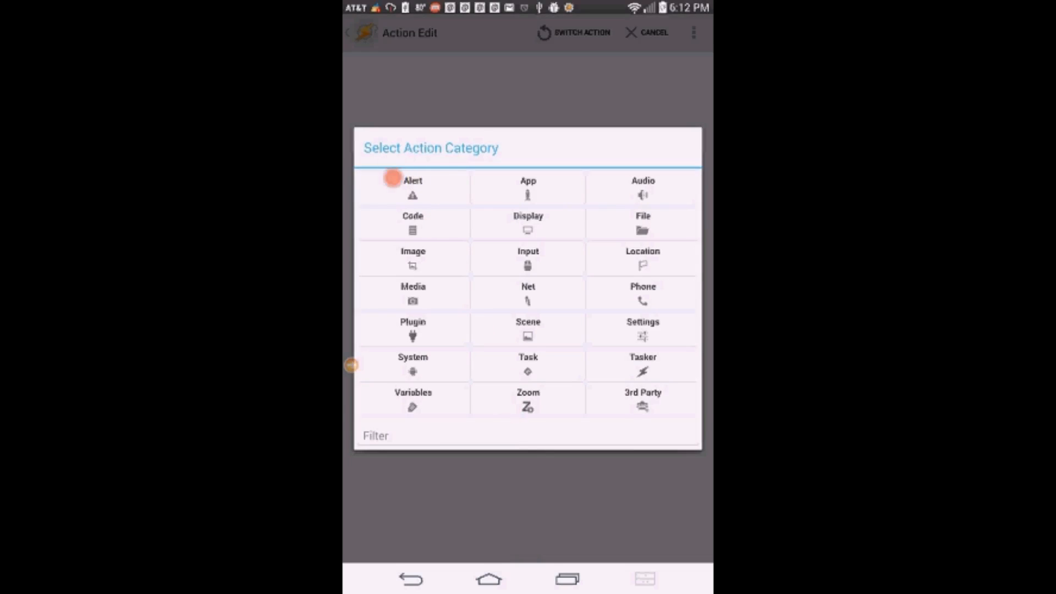
pyautogui.click(413, 180)
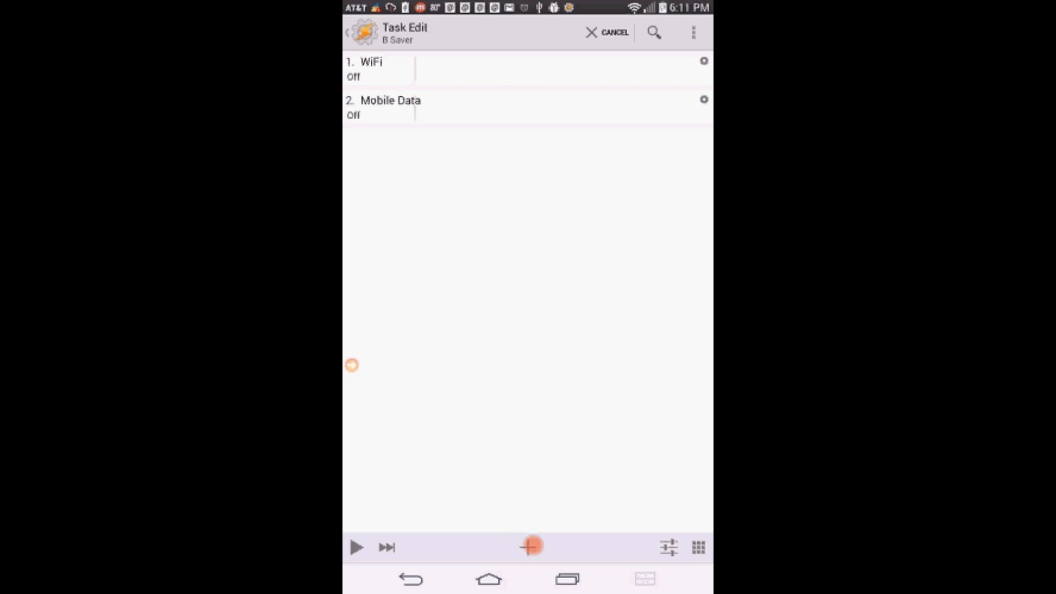
# Add a Display Brightness action with the level dragged down from 255 to about 90.
pyautogui.click(530, 547)
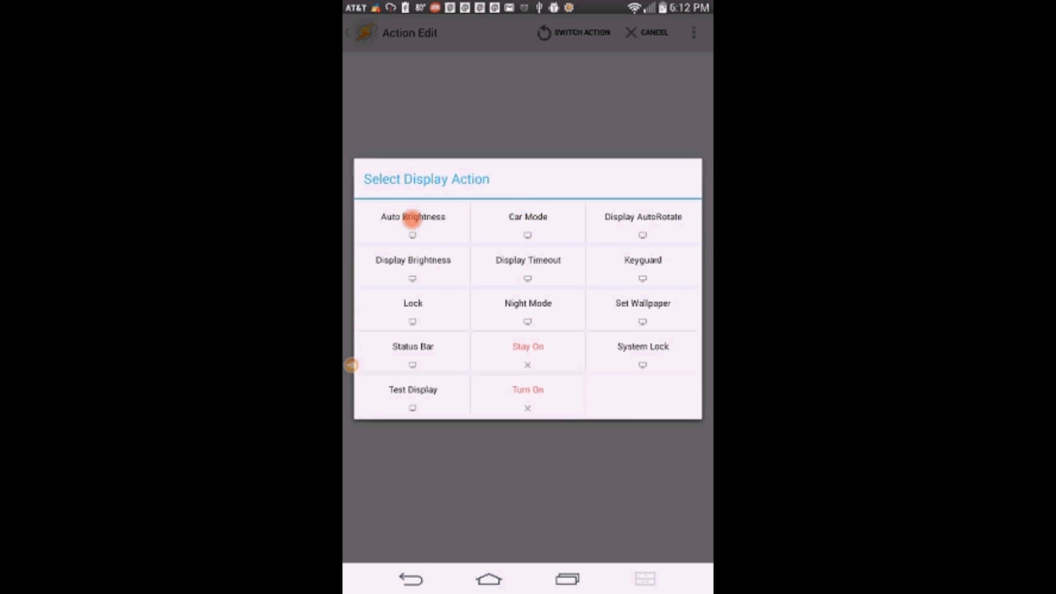
pyautogui.click(413, 260)
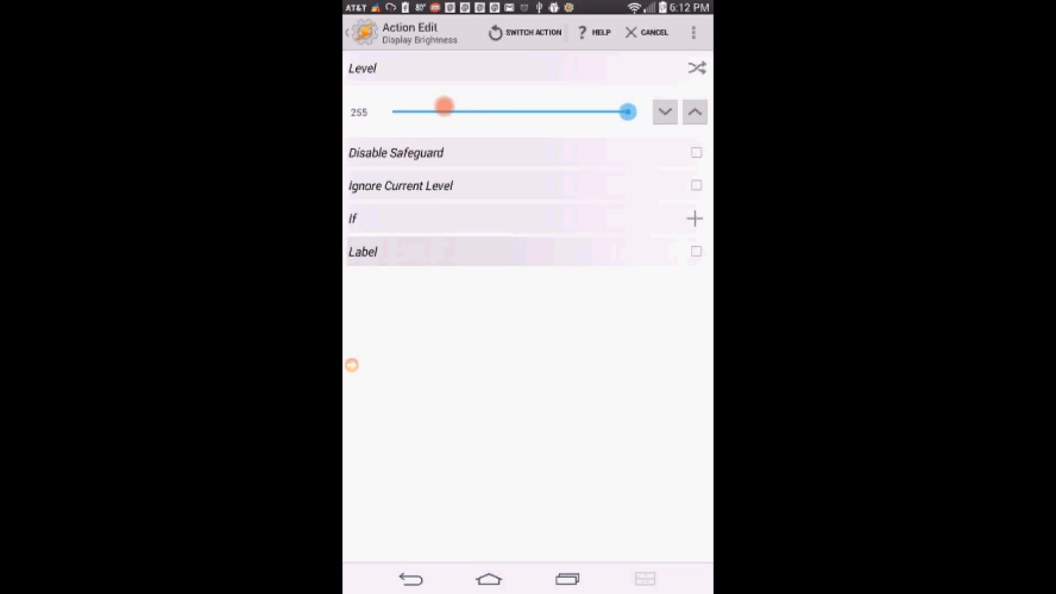
pyautogui.moveTo(626, 112); pyautogui.dragTo(472, 113)
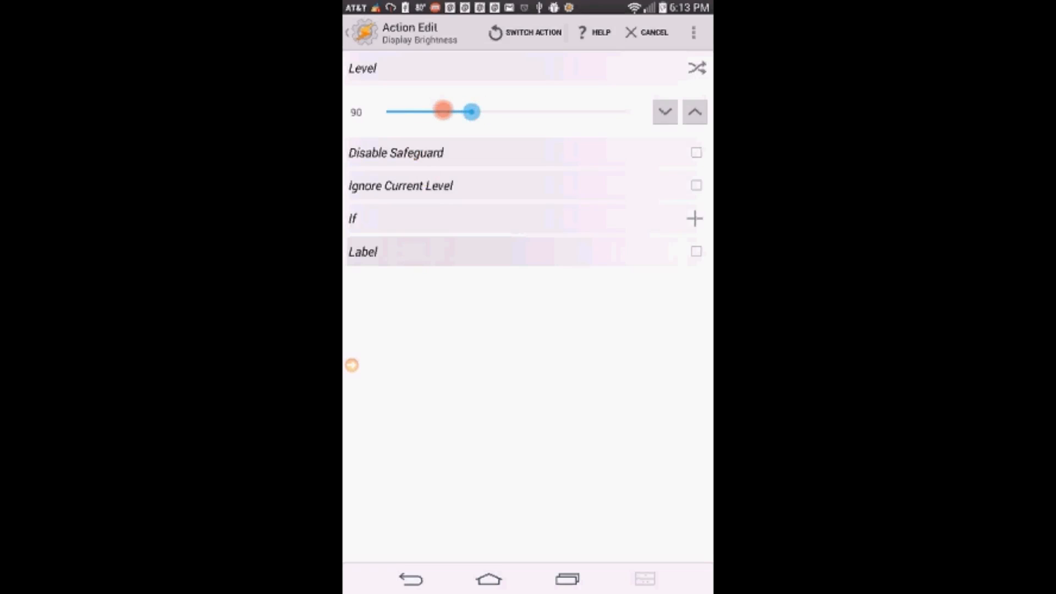
pyautogui.moveTo(470, 111); pyautogui.dragTo(443, 111)
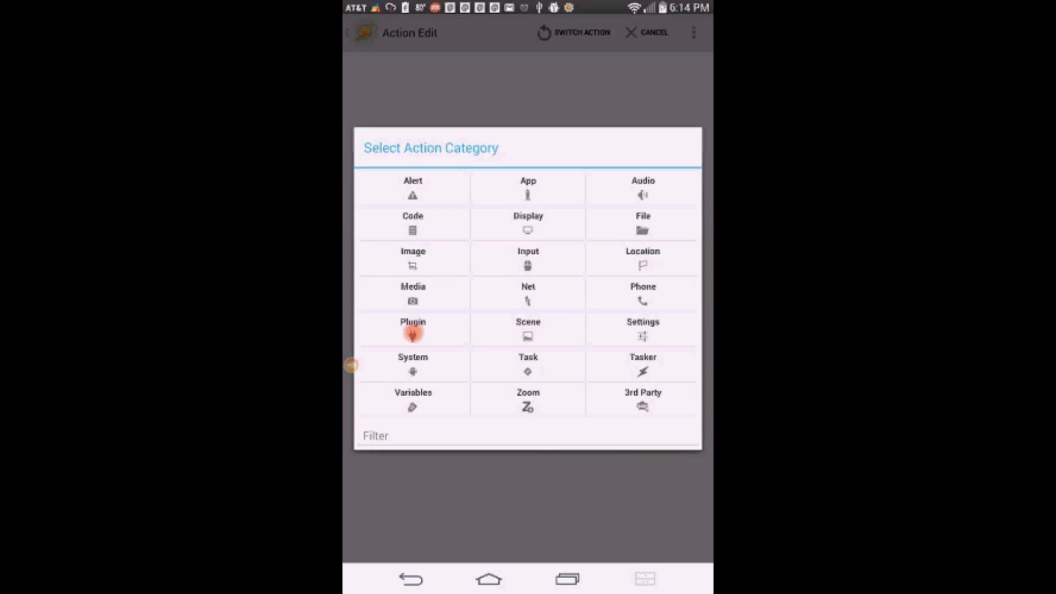
# Add a Secure Settings plugin action that sets GPS Disabled under System+ Actions.
pyautogui.click(413, 327)
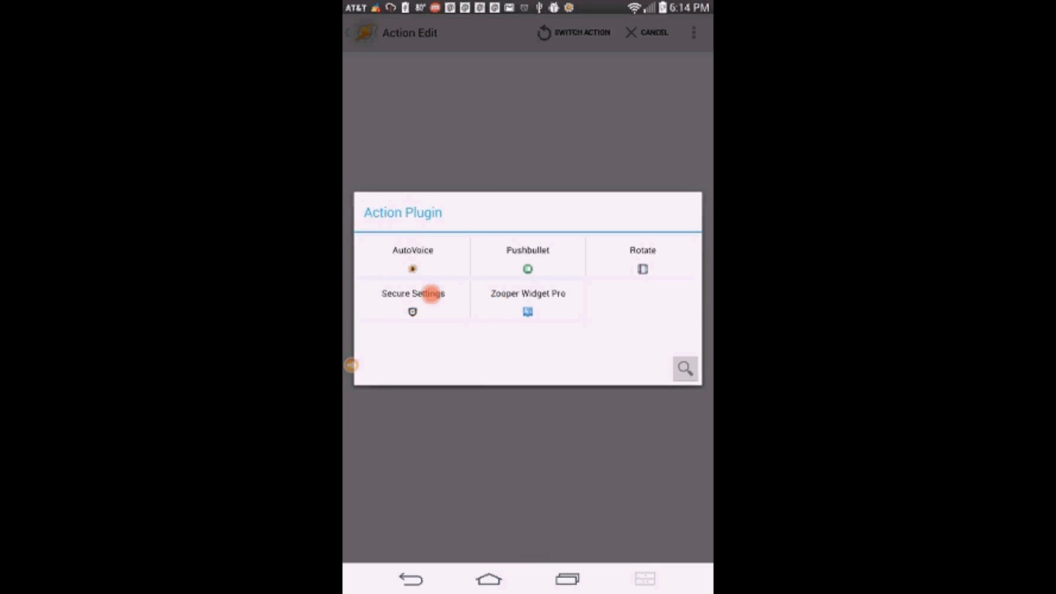
pyautogui.click(412, 293)
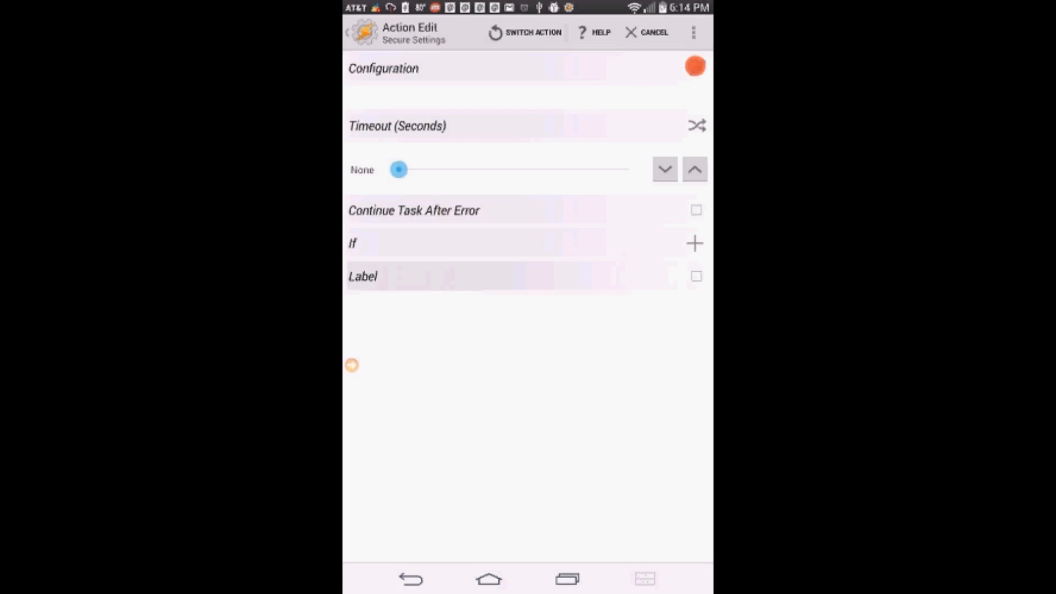
pyautogui.click(531, 32)
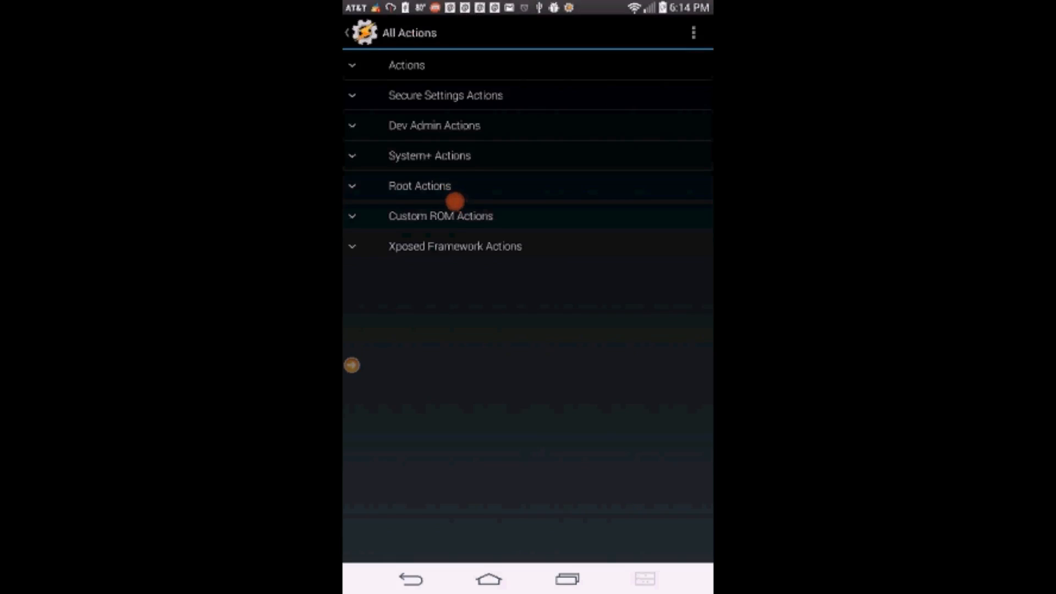
pyautogui.moveTo(415, 84)
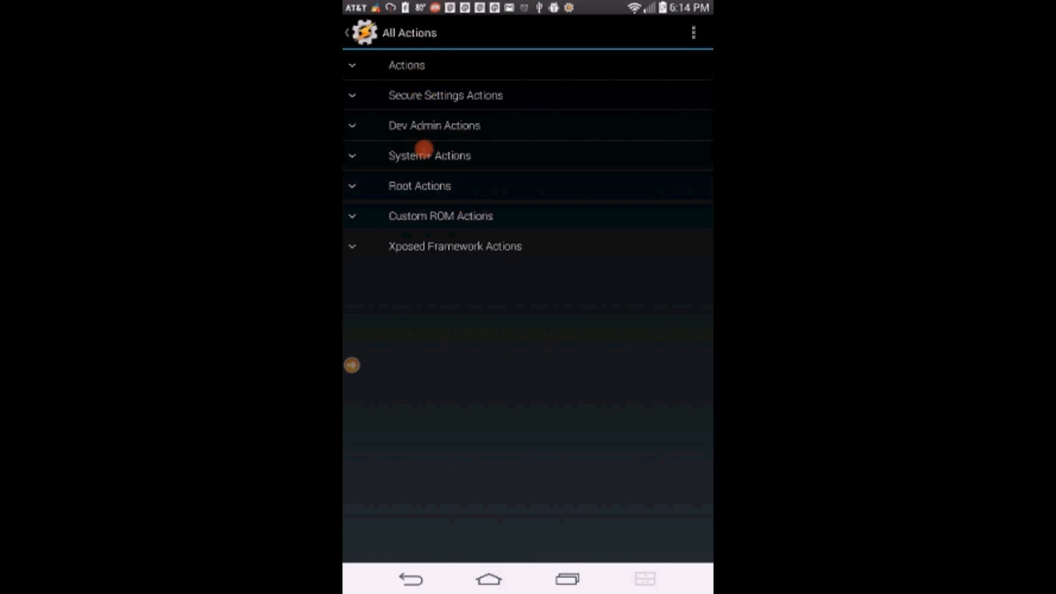
pyautogui.click(429, 155)
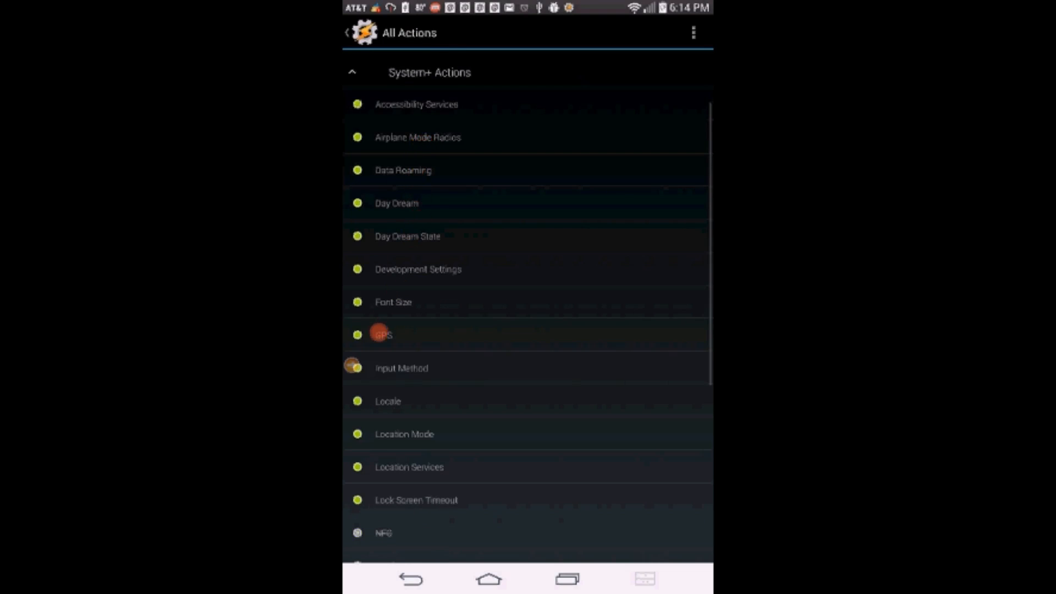
pyautogui.click(382, 334)
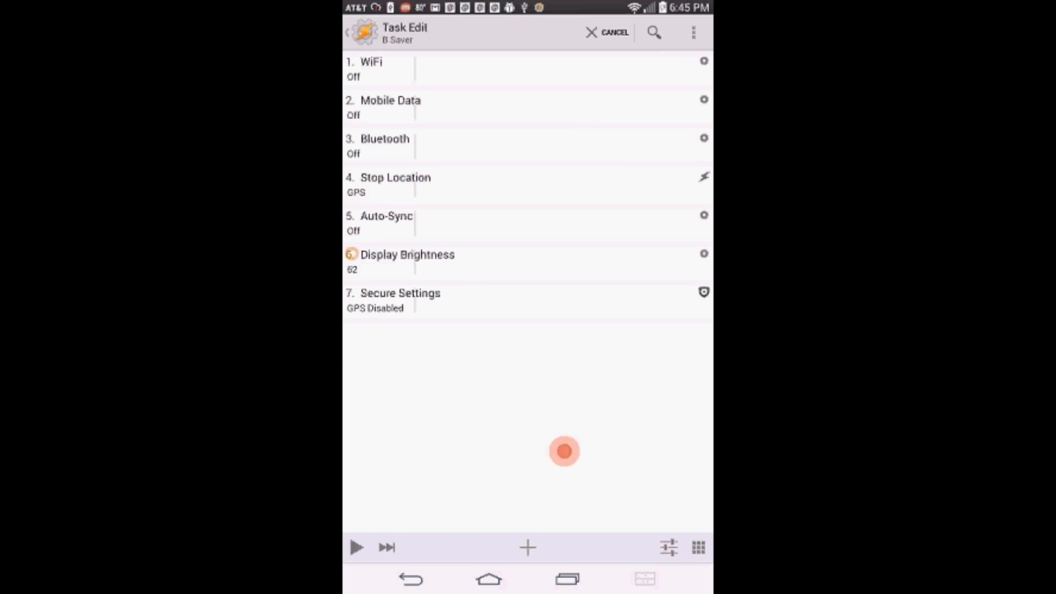
pyautogui.click(528, 547)
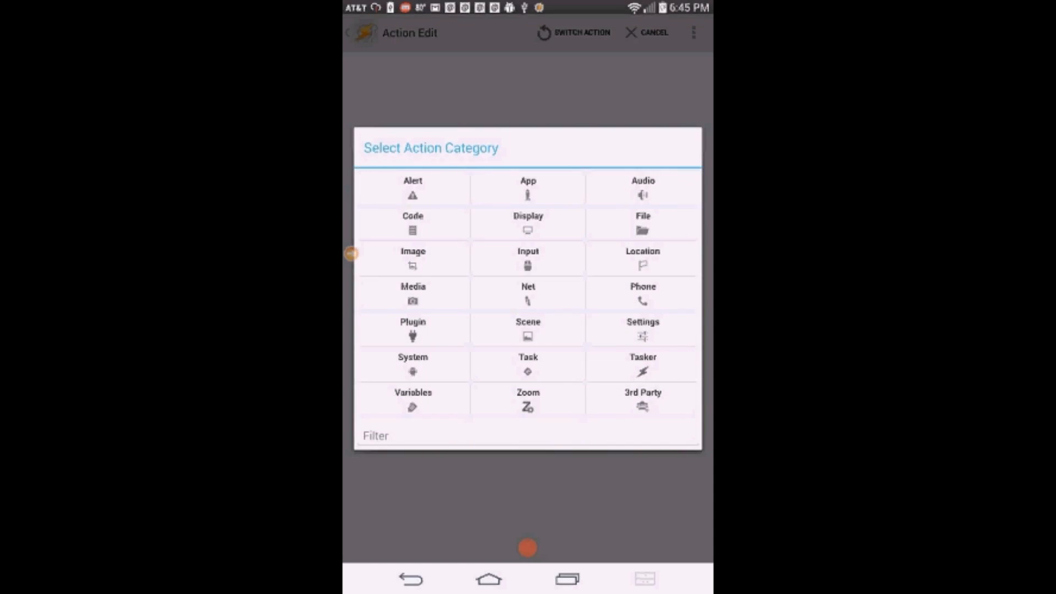
# Add a Display Timeout action set to 4 minutes to B Saver.
pyautogui.click(528, 257)
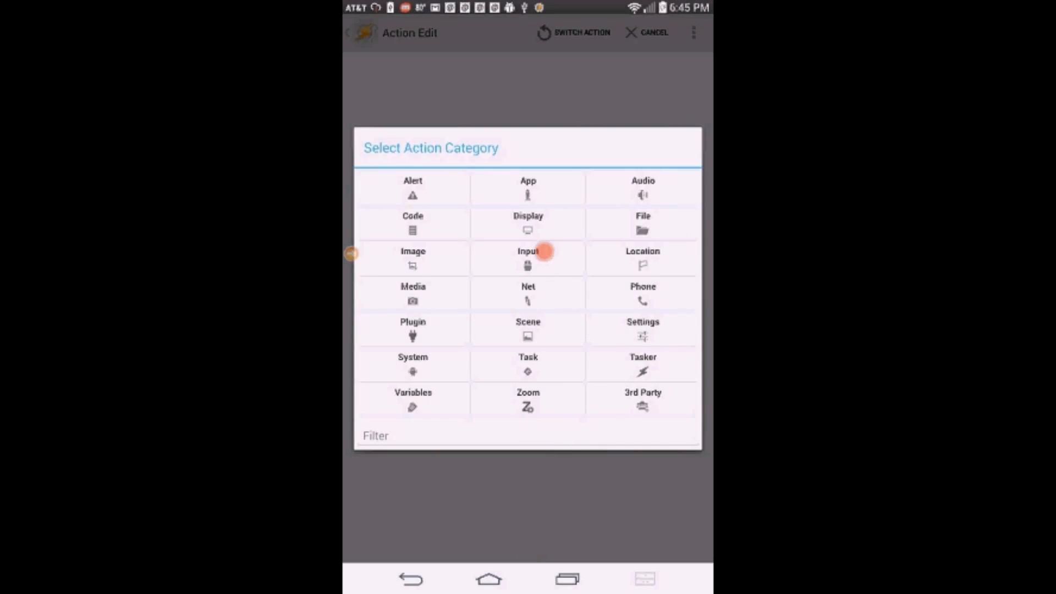
pyautogui.click(528, 222)
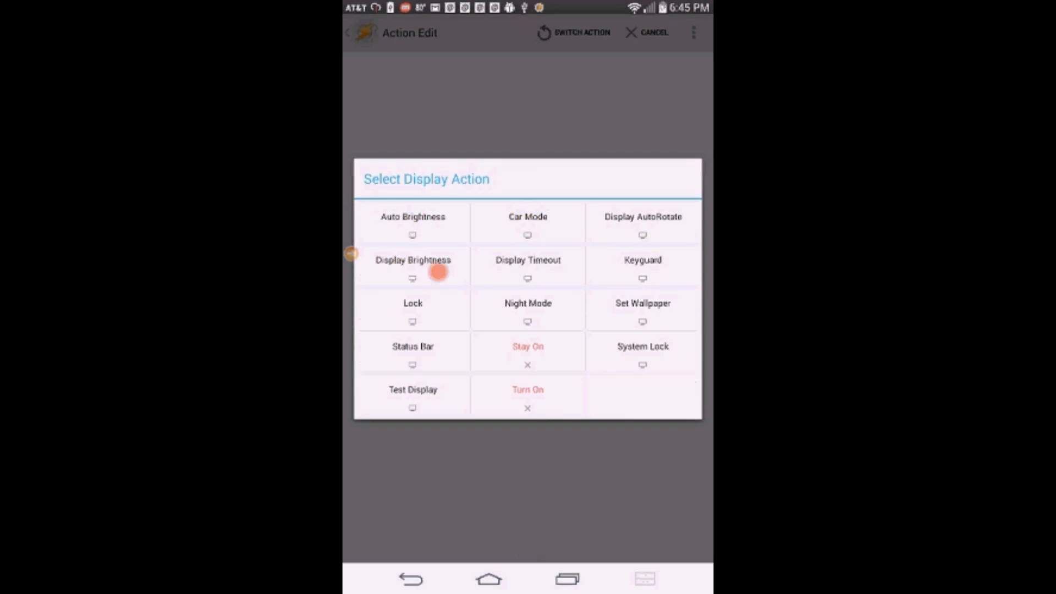
pyautogui.click(526, 260)
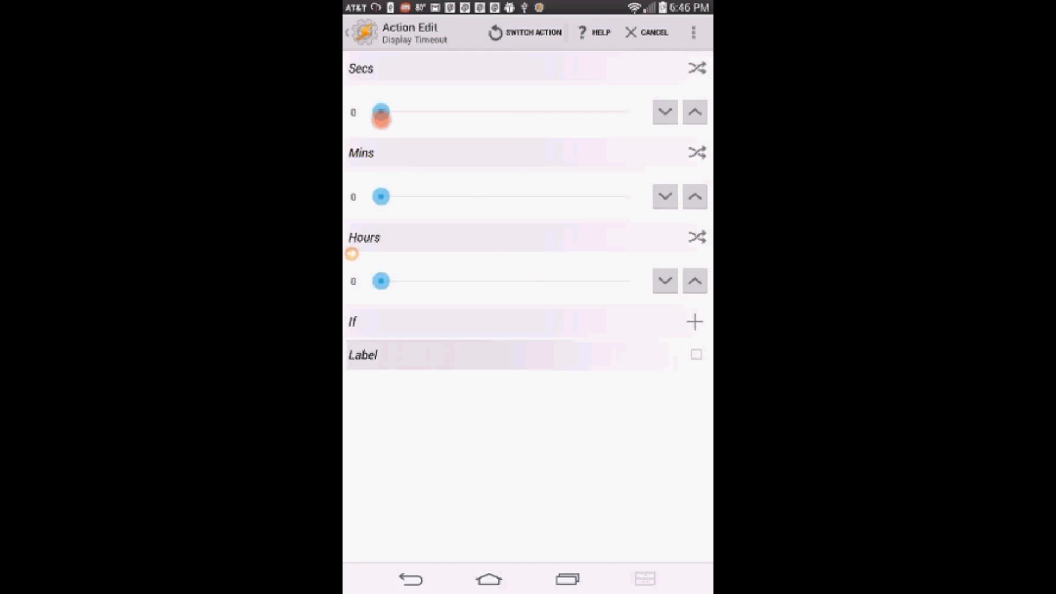
pyautogui.moveTo(381, 196); pyautogui.dragTo(401, 195)
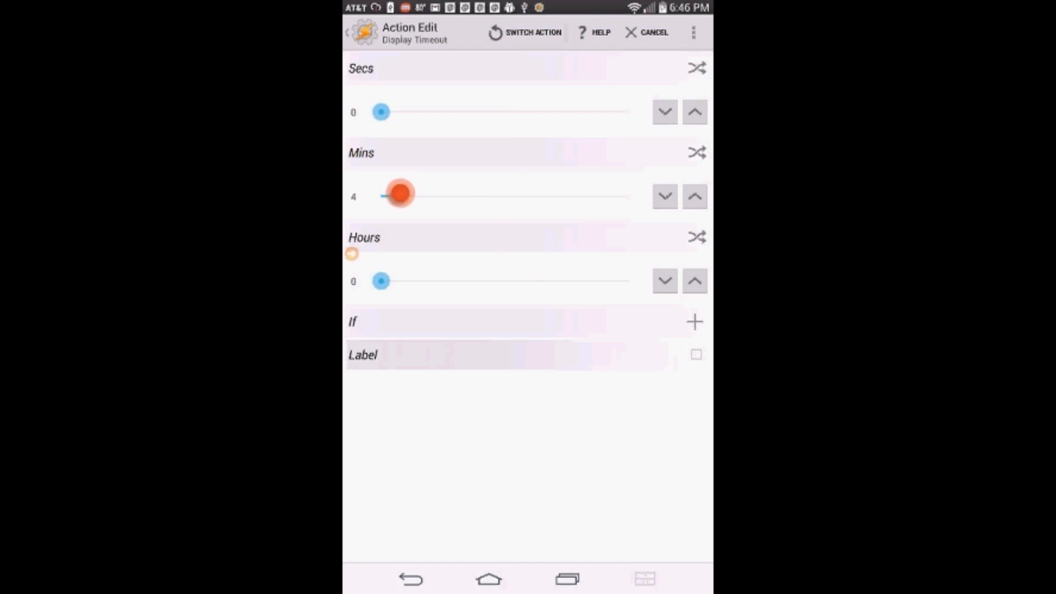
pyautogui.moveTo(401, 195); pyautogui.dragTo(386, 196)
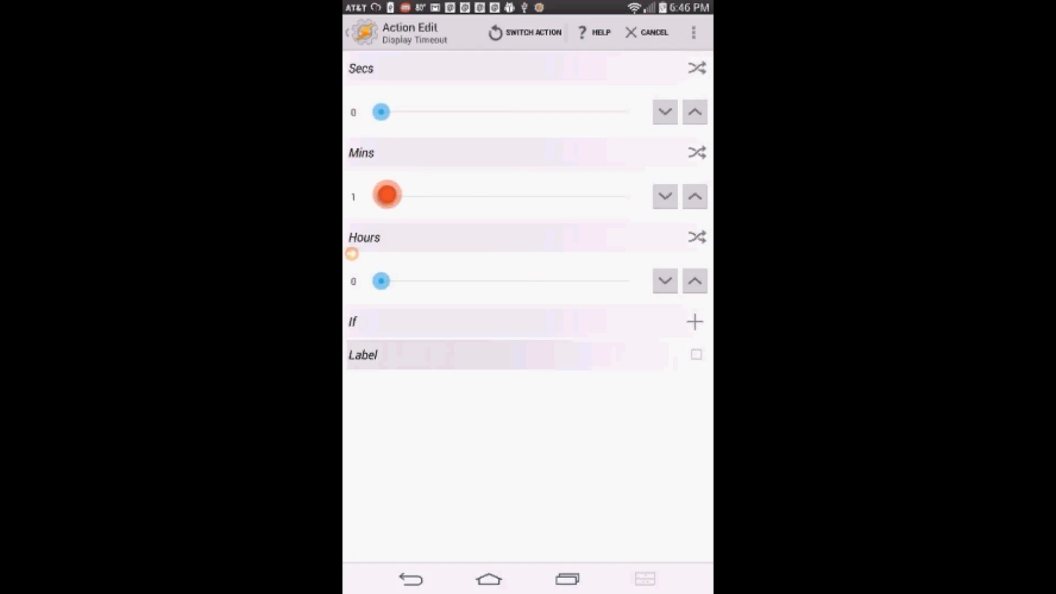
pyautogui.click(694, 196)
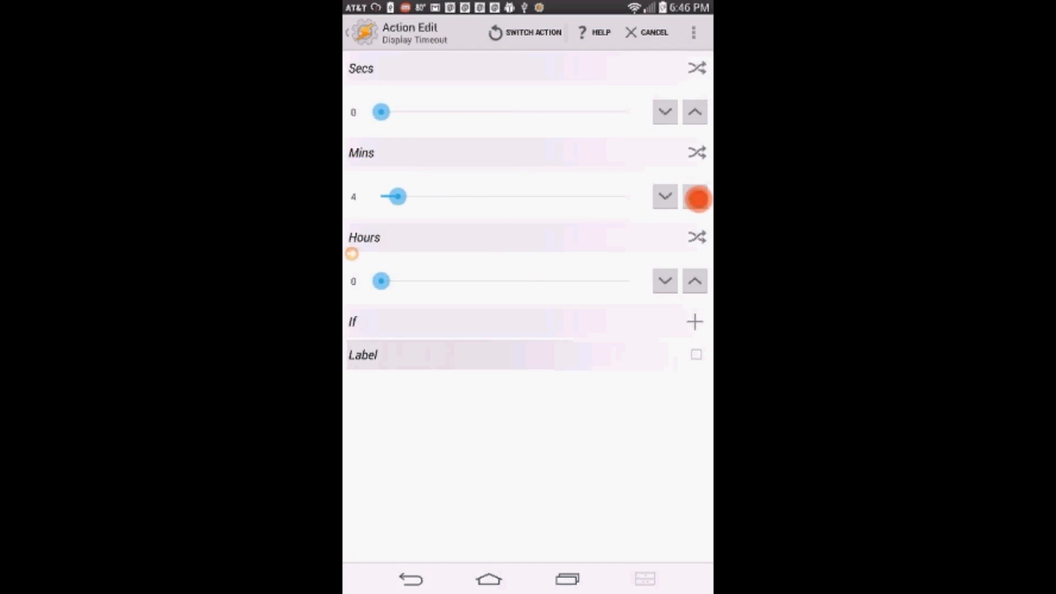
pyautogui.click(694, 196)
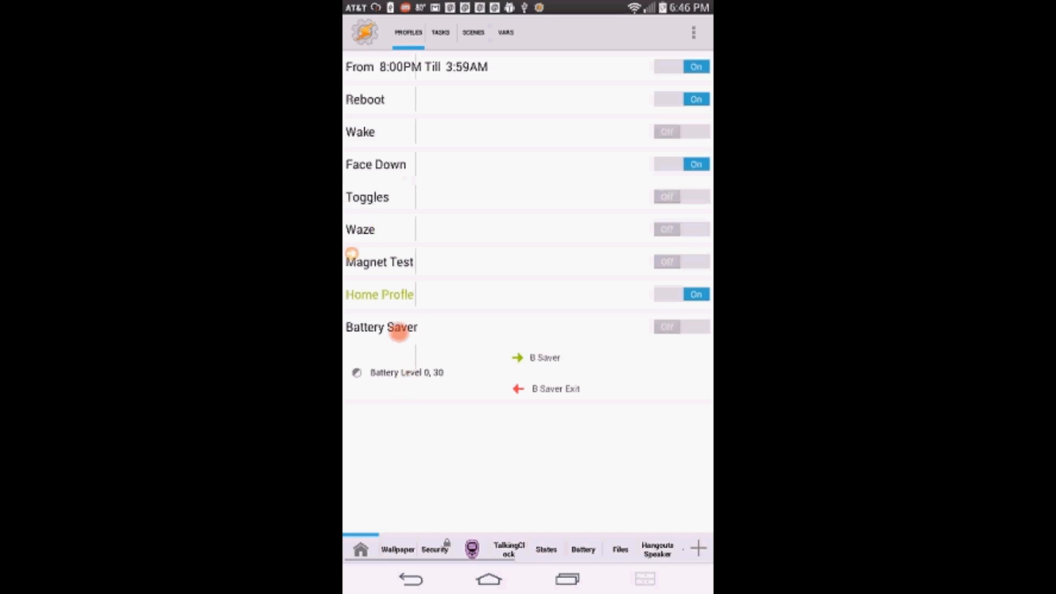
# Review the Battery Saver profile properties, reading the Restore Settings help and dismissing it.
pyautogui.click(382, 327)
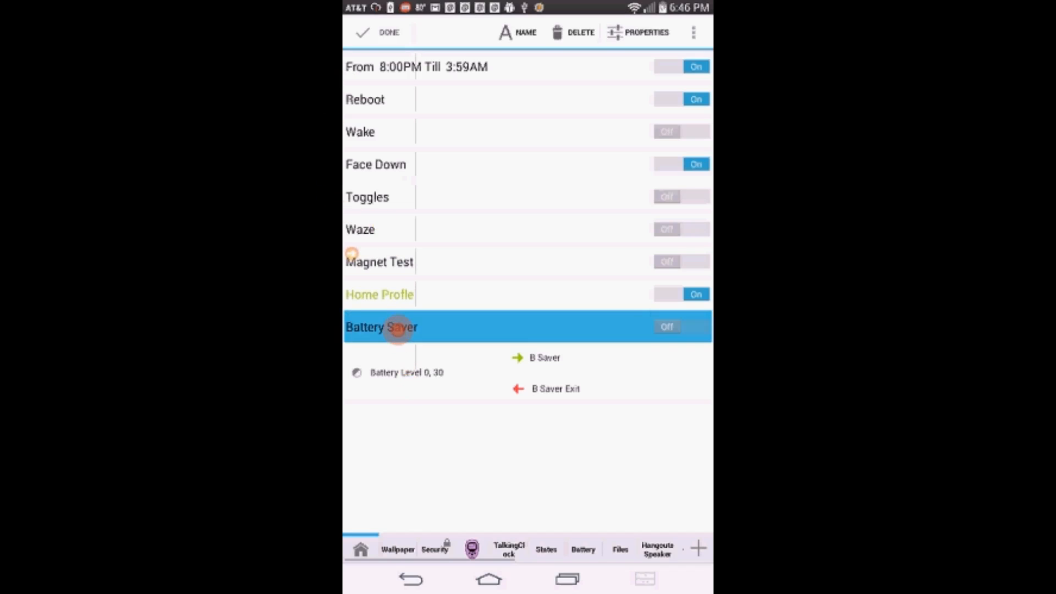
pyautogui.click(627, 31)
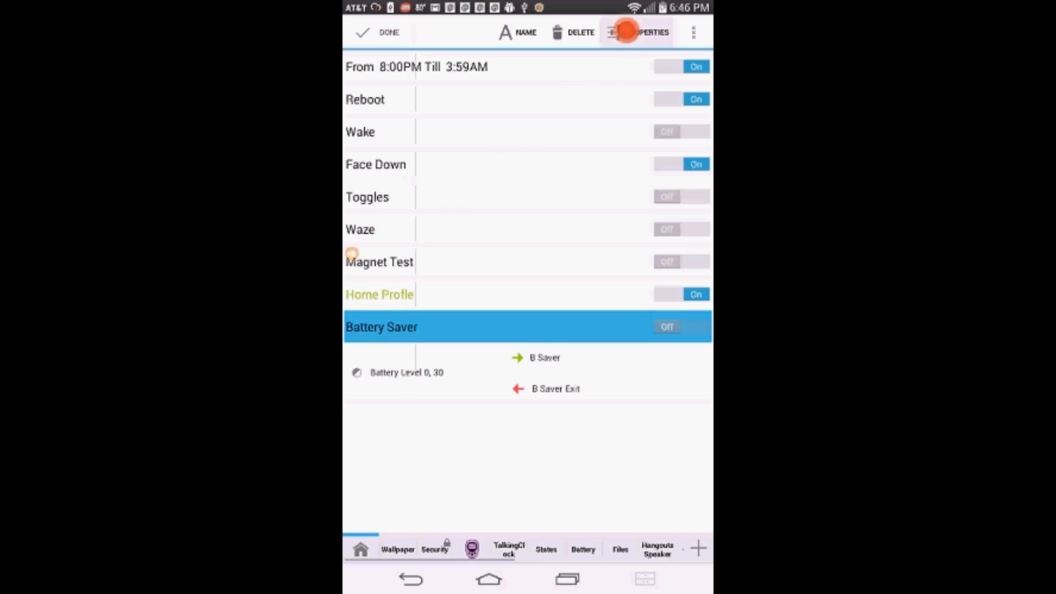
pyautogui.click(637, 32)
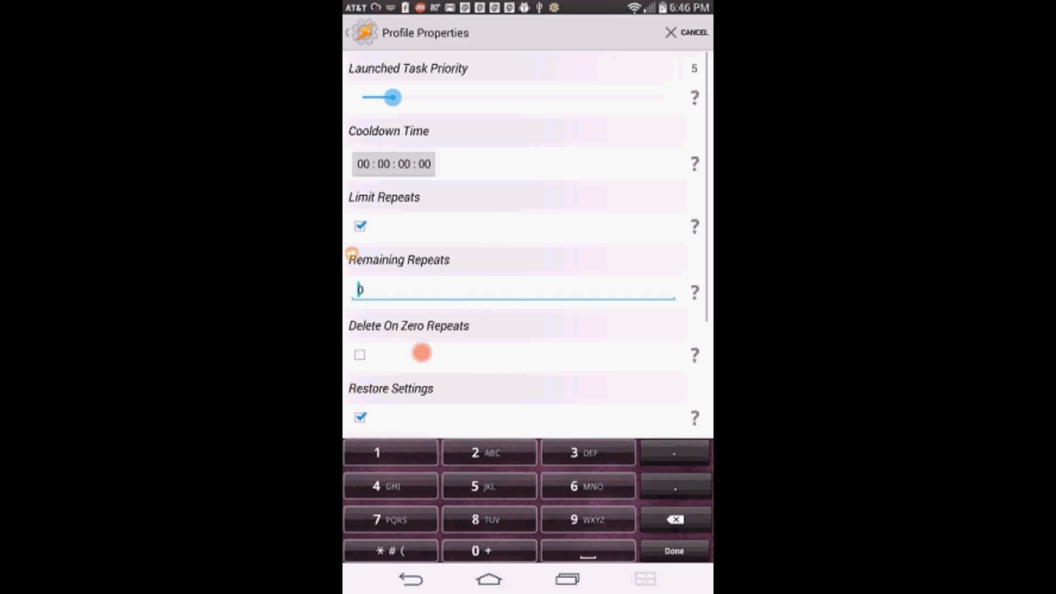
pyautogui.click(694, 418)
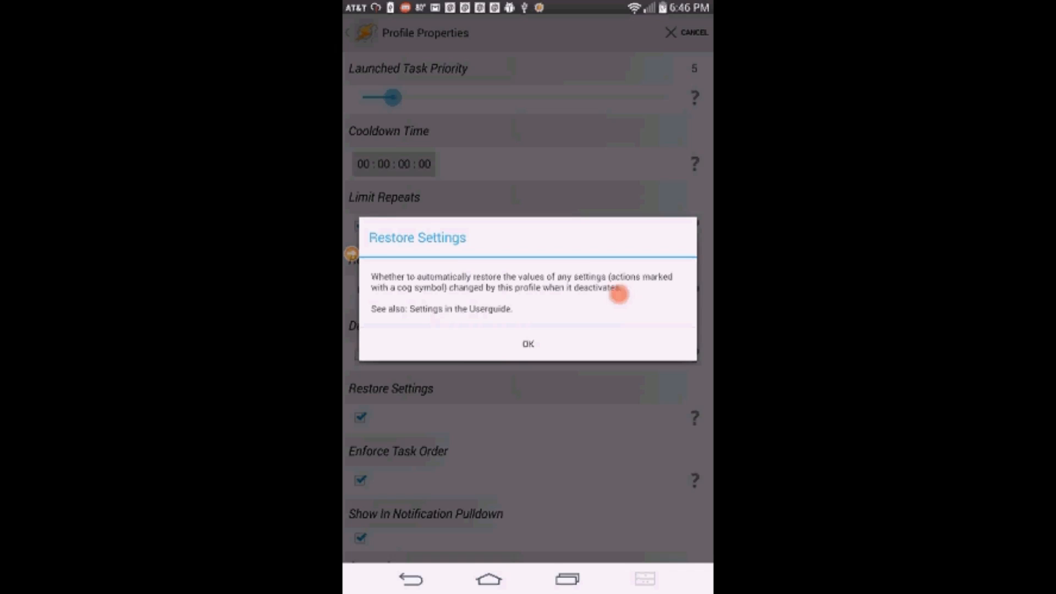
pyautogui.click(528, 343)
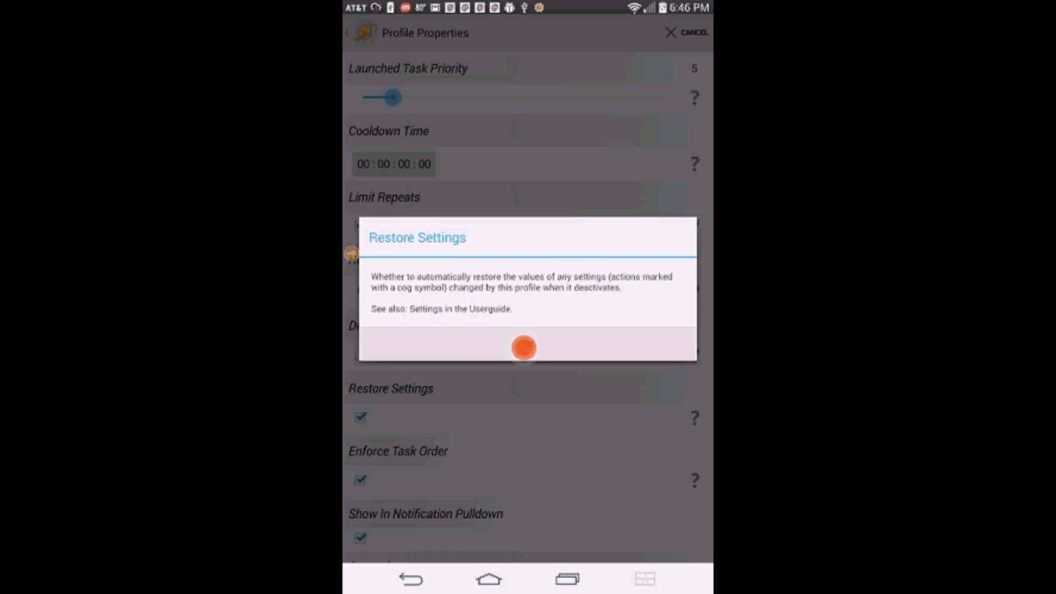
pyautogui.click(524, 349)
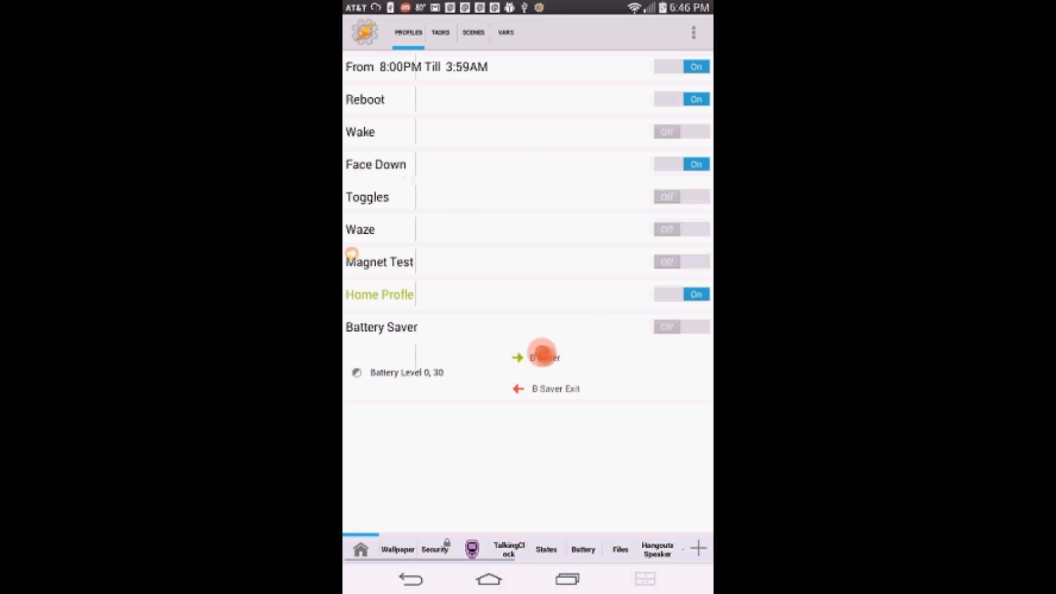
# Check the B Saver entry task, return to Profiles and start a new exit task.
pyautogui.click(543, 357)
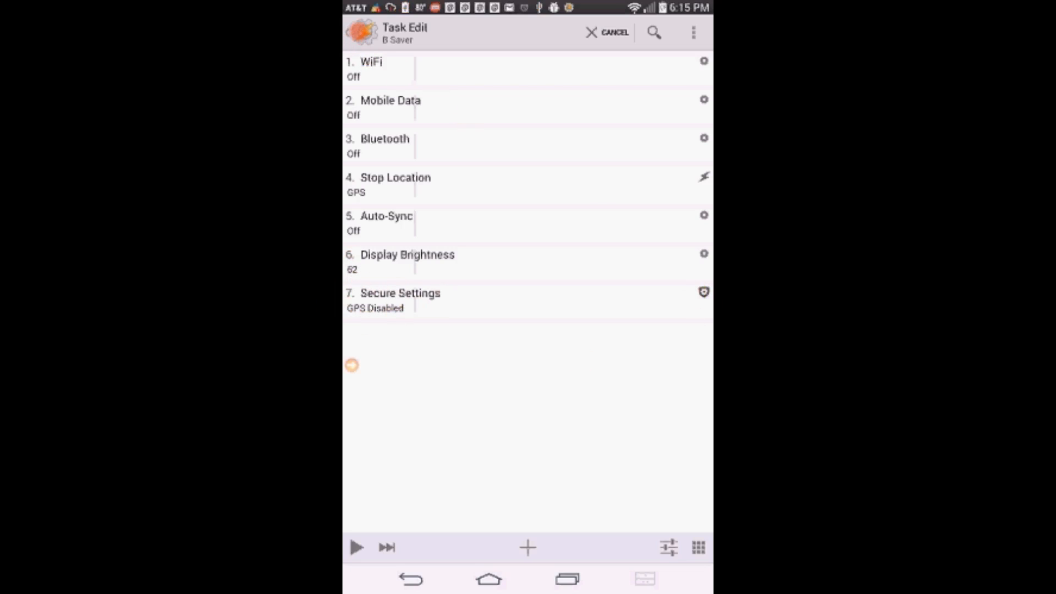
pyautogui.click(614, 32)
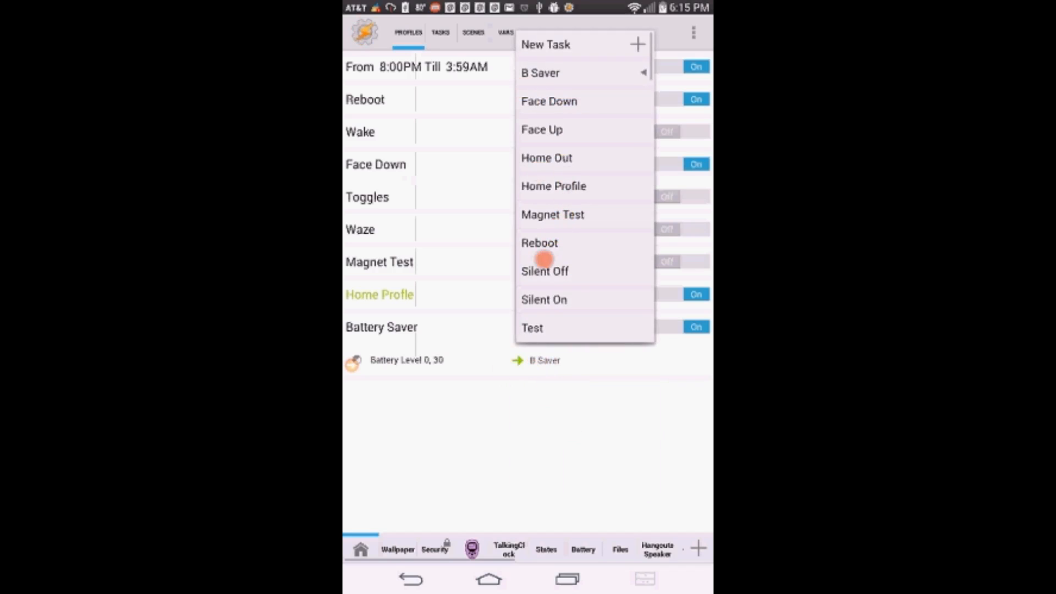
pyautogui.click(546, 44)
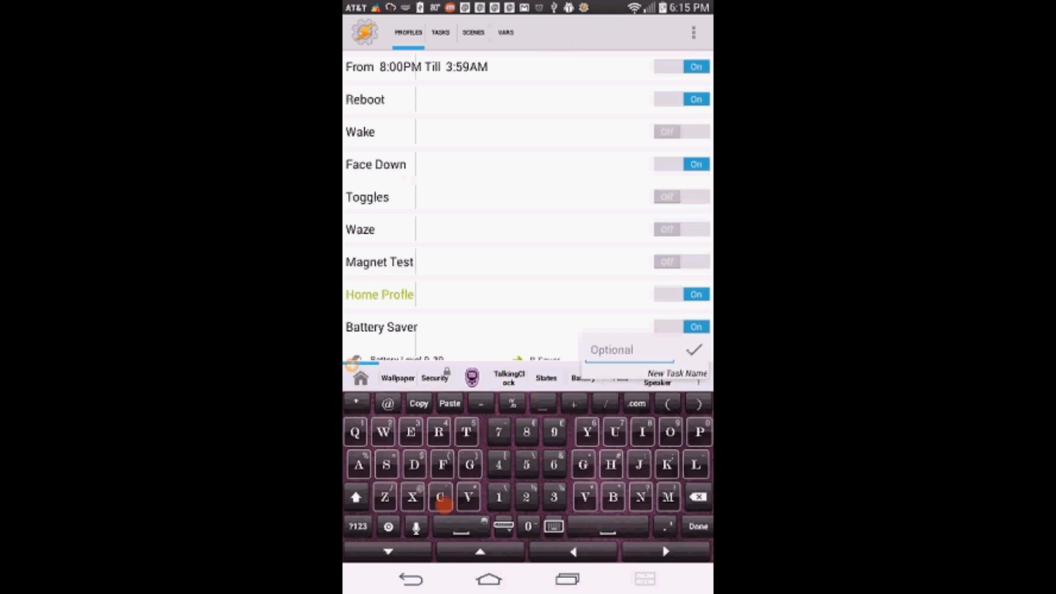
# Name the new exit task B Saver Exit and confirm it.
pyautogui.click(612, 497)
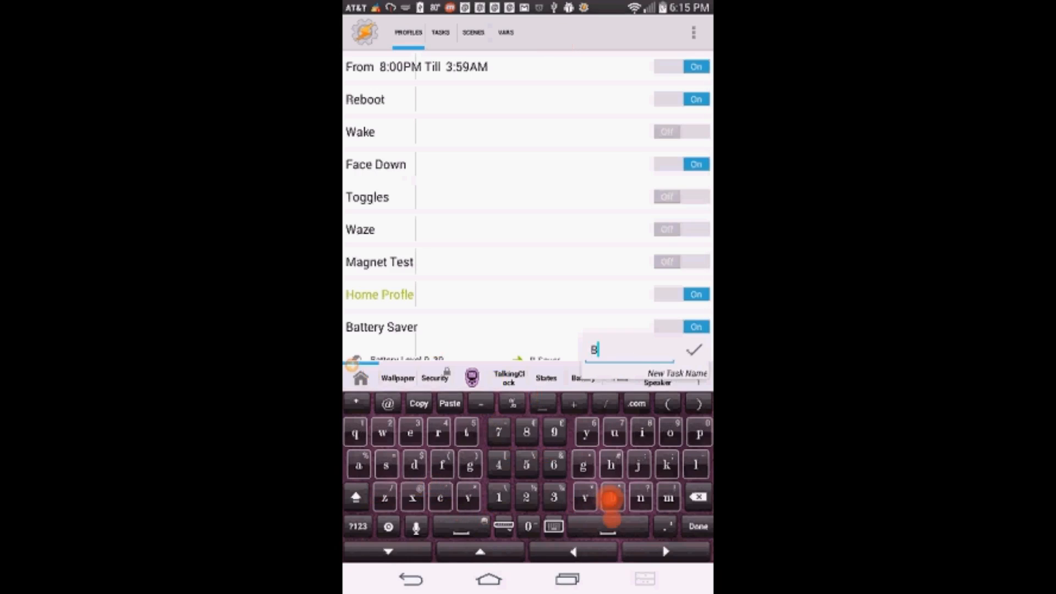
pyautogui.write('a')
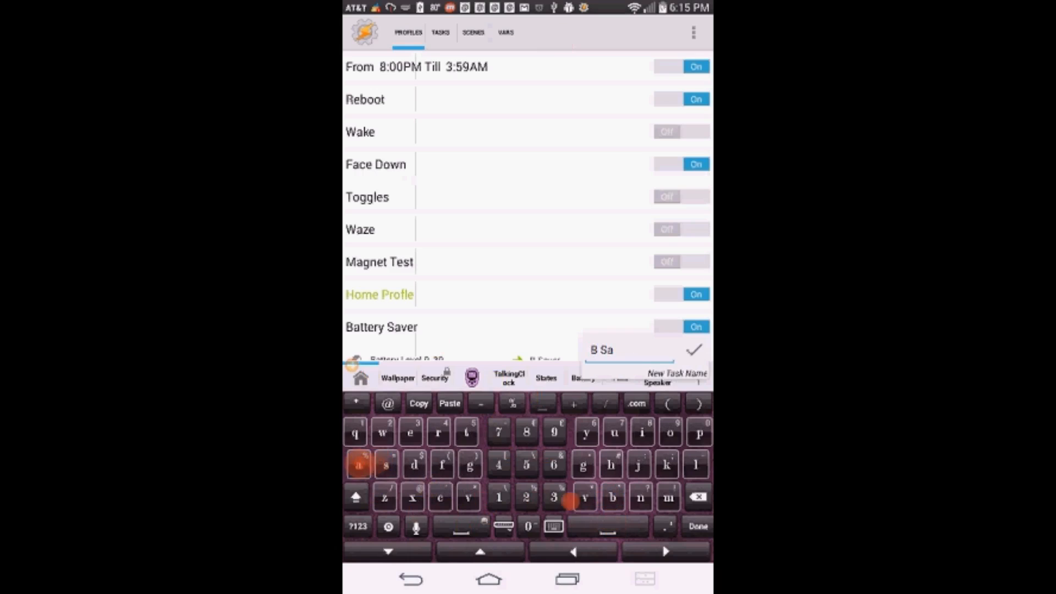
pyautogui.write('ver')
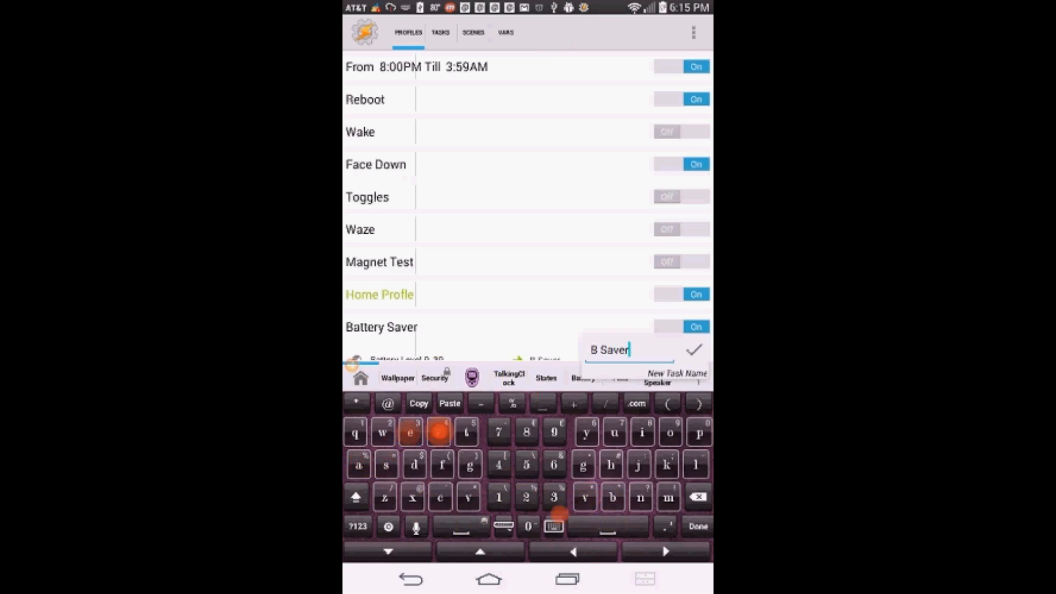
pyautogui.write('x')
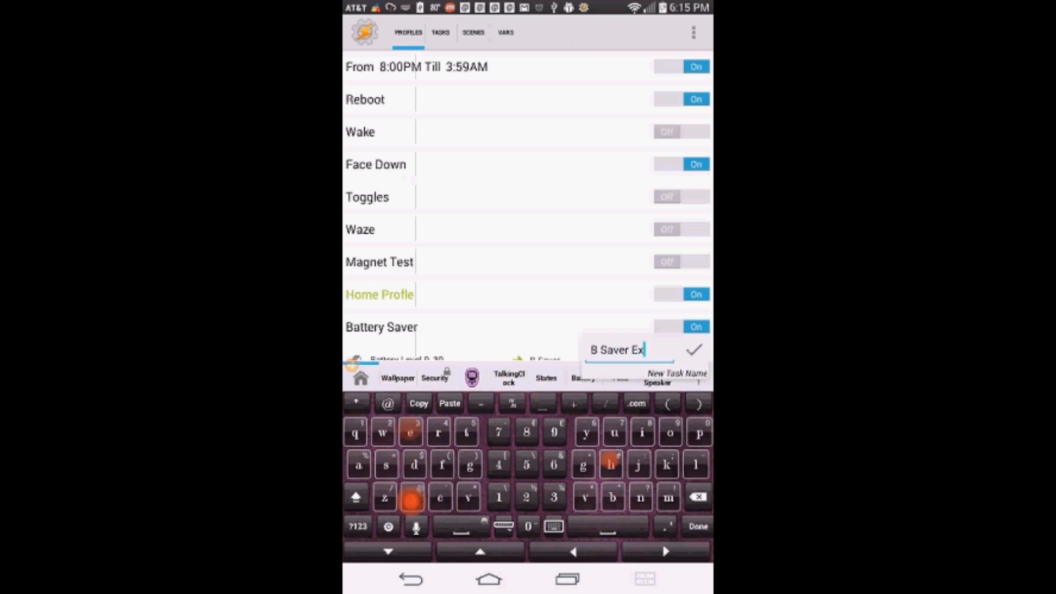
pyautogui.write('it')
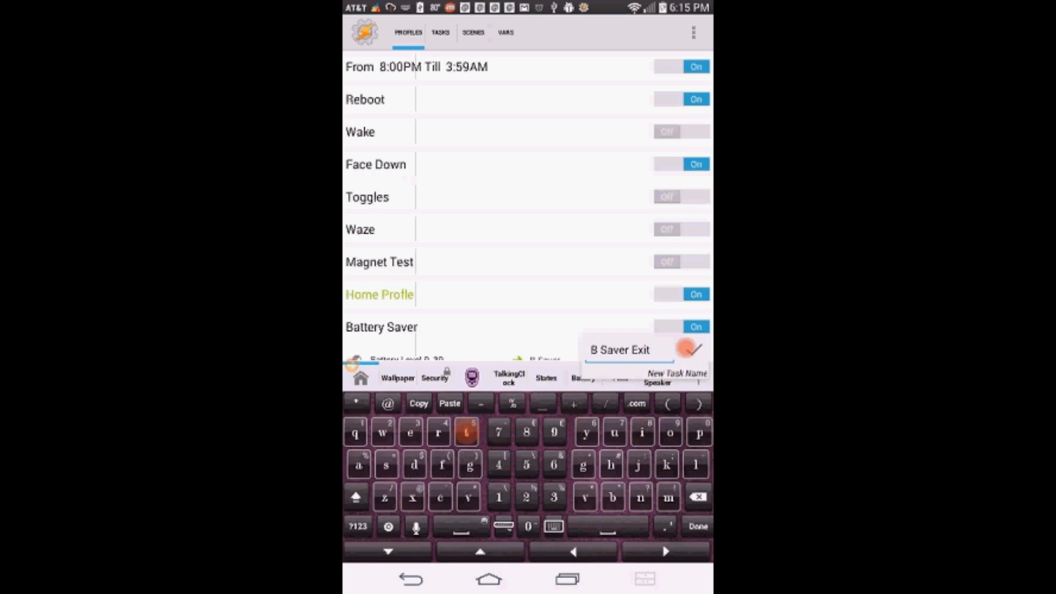
pyautogui.click(689, 349)
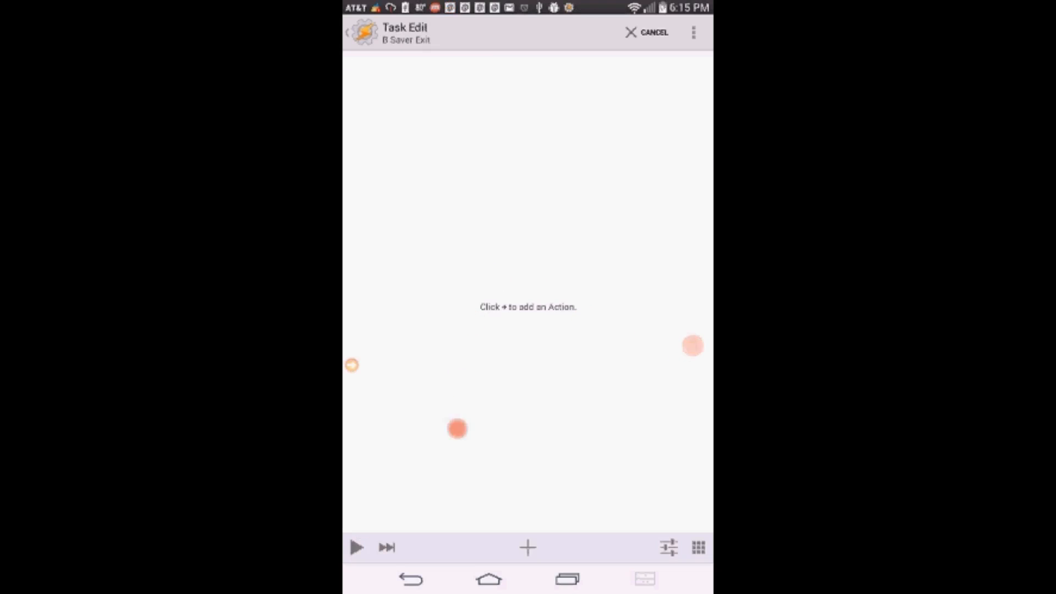
# Add a Get Location action with source Any as B Saver Exit's first action.
pyautogui.click(527, 547)
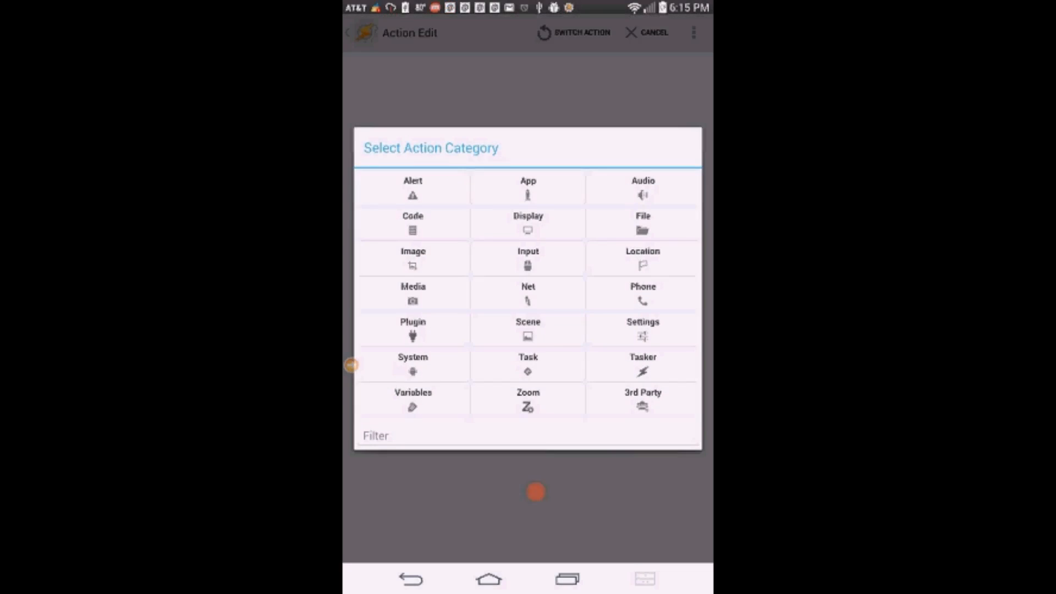
pyautogui.click(641, 256)
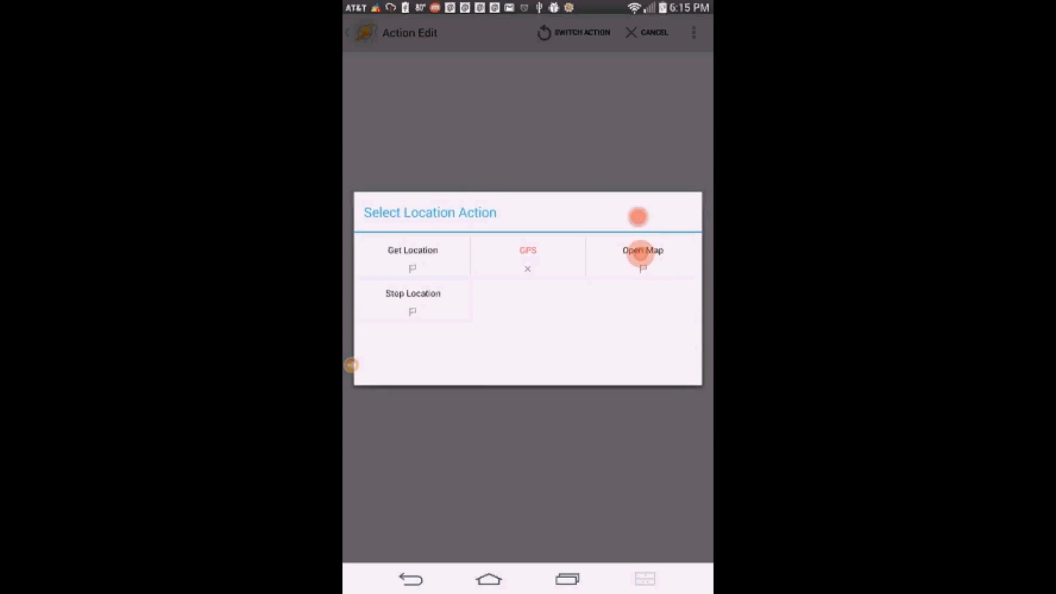
pyautogui.click(413, 249)
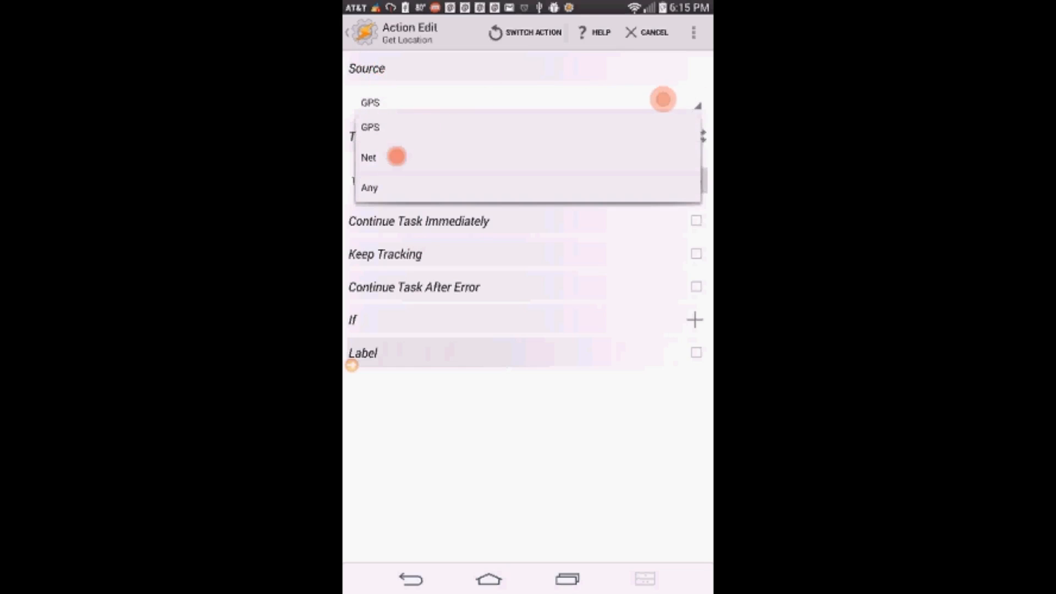
pyautogui.click(370, 187)
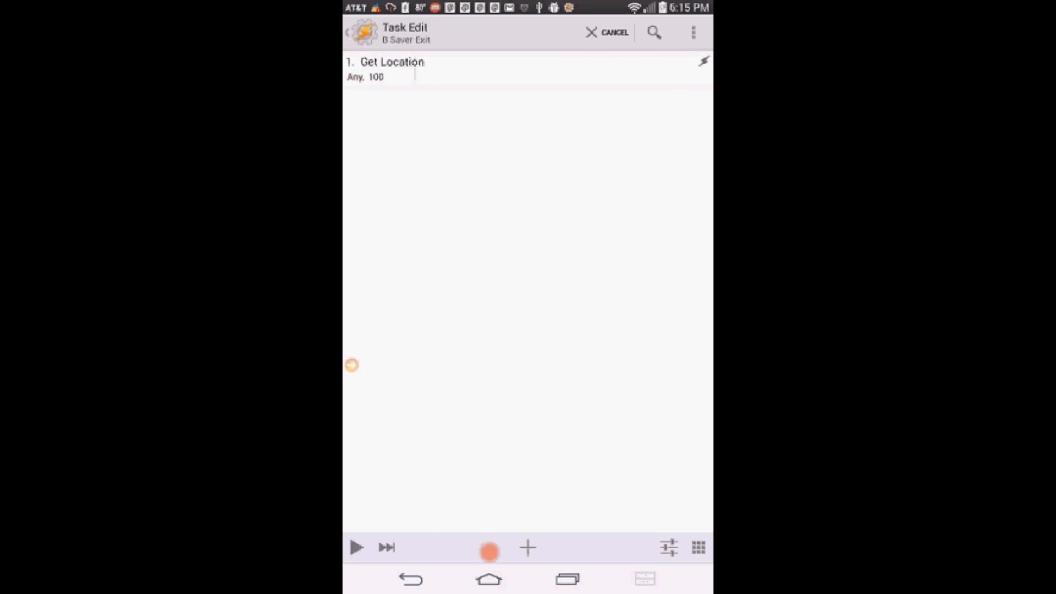
pyautogui.click(527, 547)
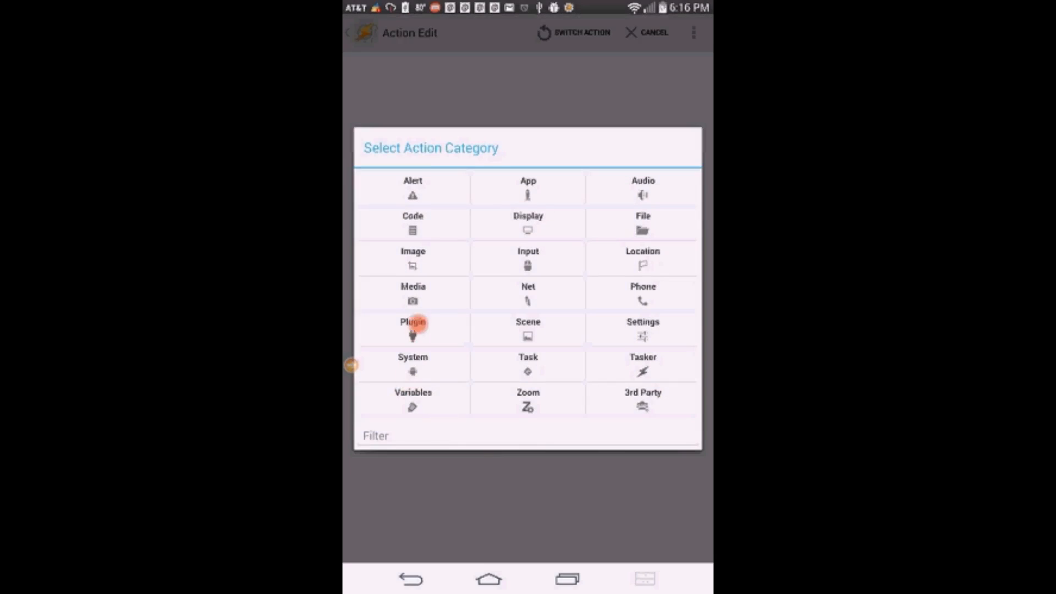
# Add a Secure Settings plugin action and choose its GPS setting under System+ Actions.
pyautogui.click(413, 327)
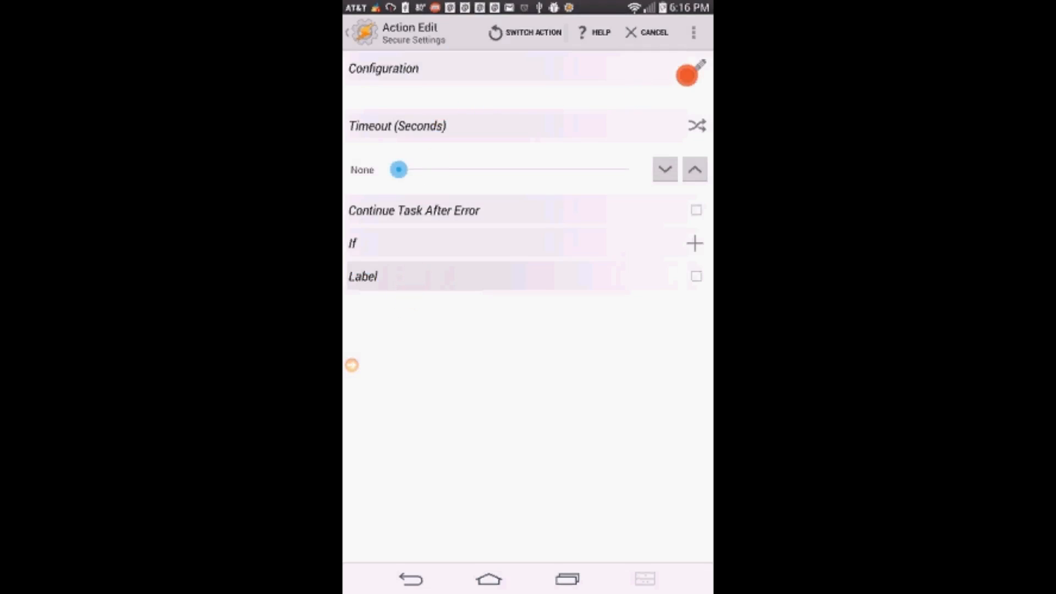
pyautogui.click(532, 32)
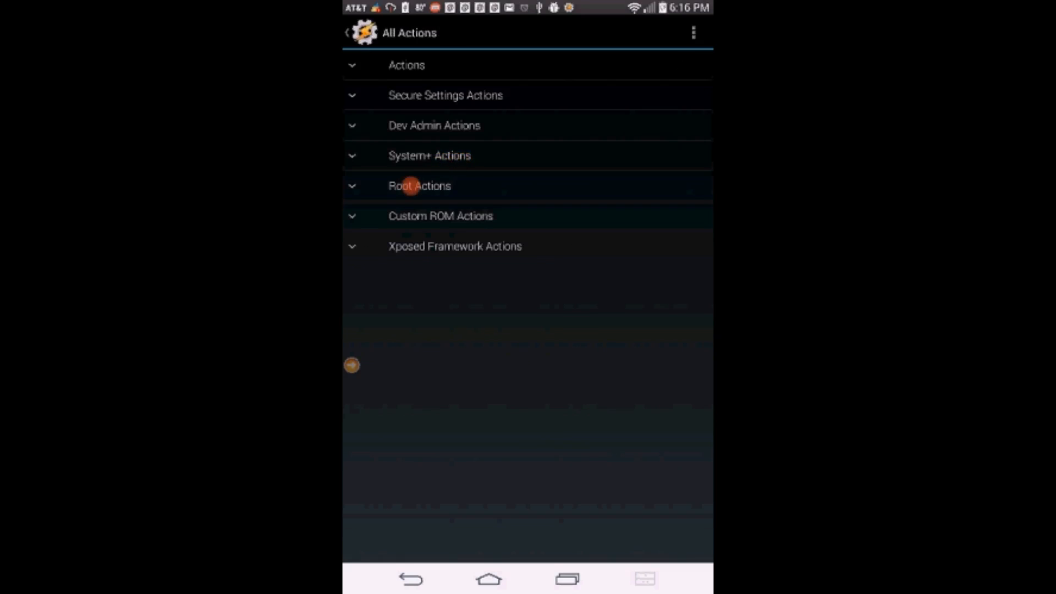
pyautogui.click(429, 155)
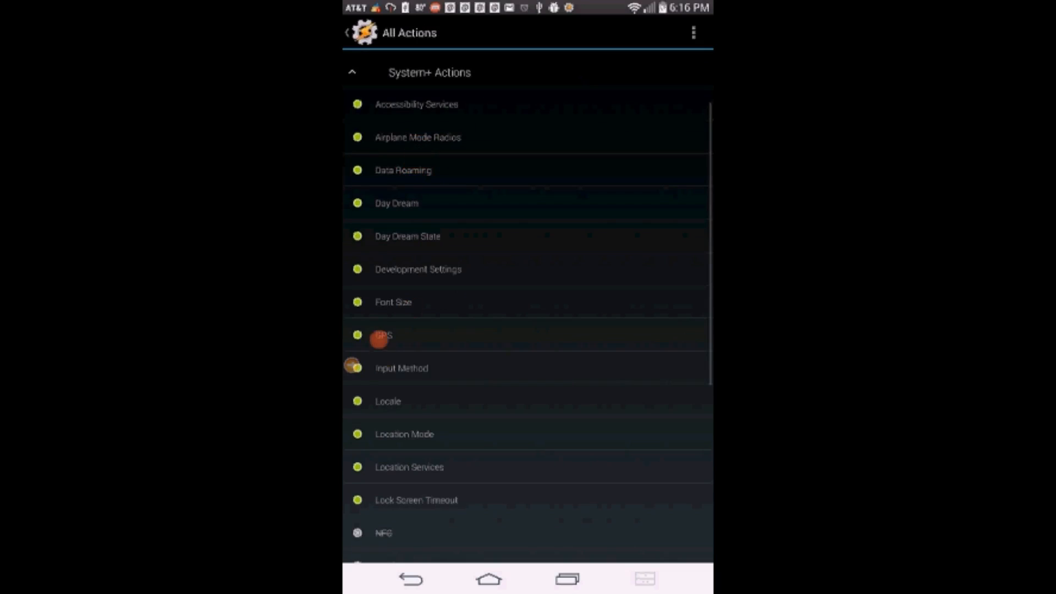
pyautogui.click(402, 367)
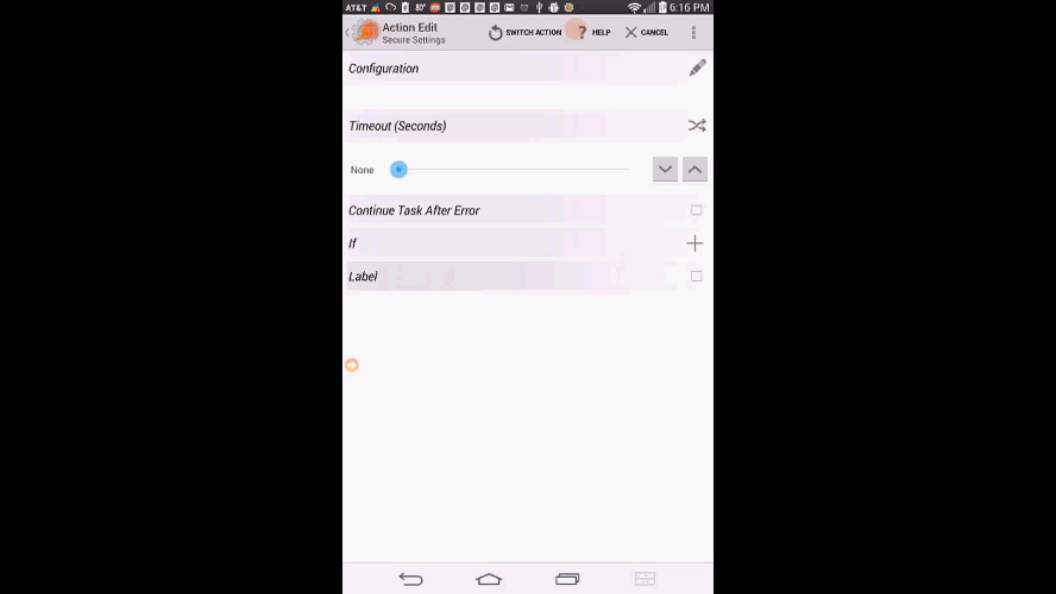